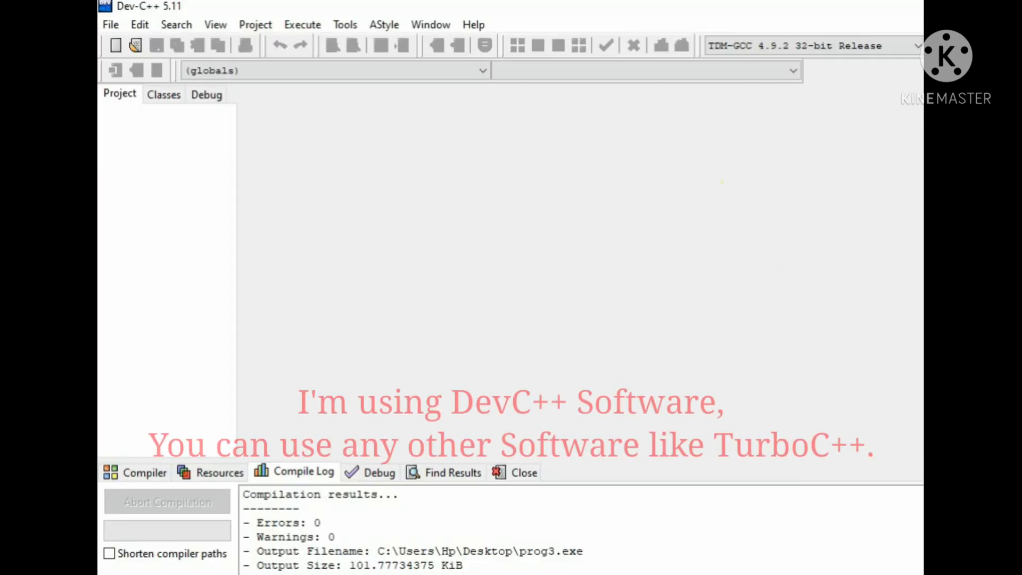
Create a new source file beginning with #include<stdio.h> and #include<conio.h>
click(115, 44)
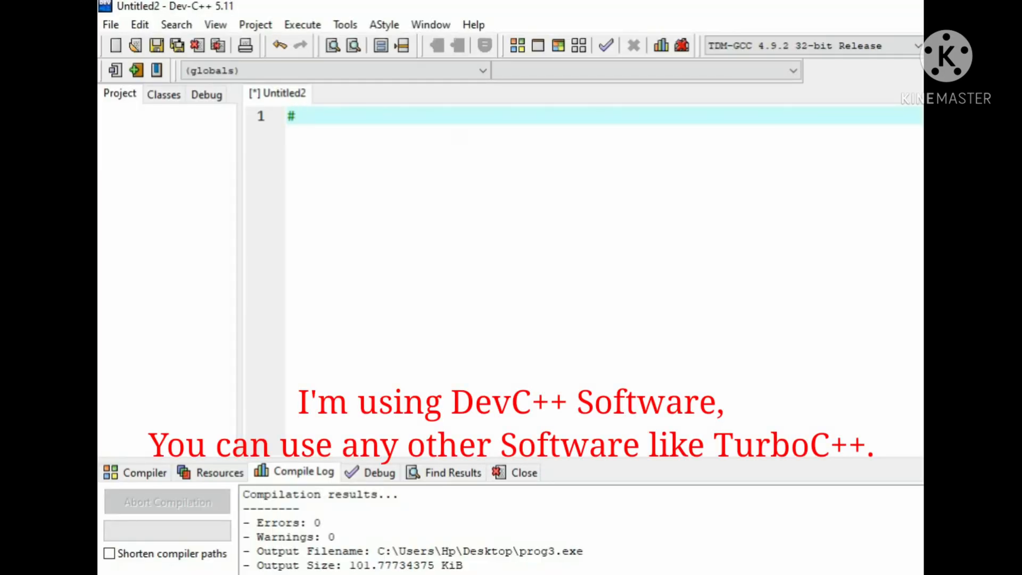
text(include<stdio.h>)
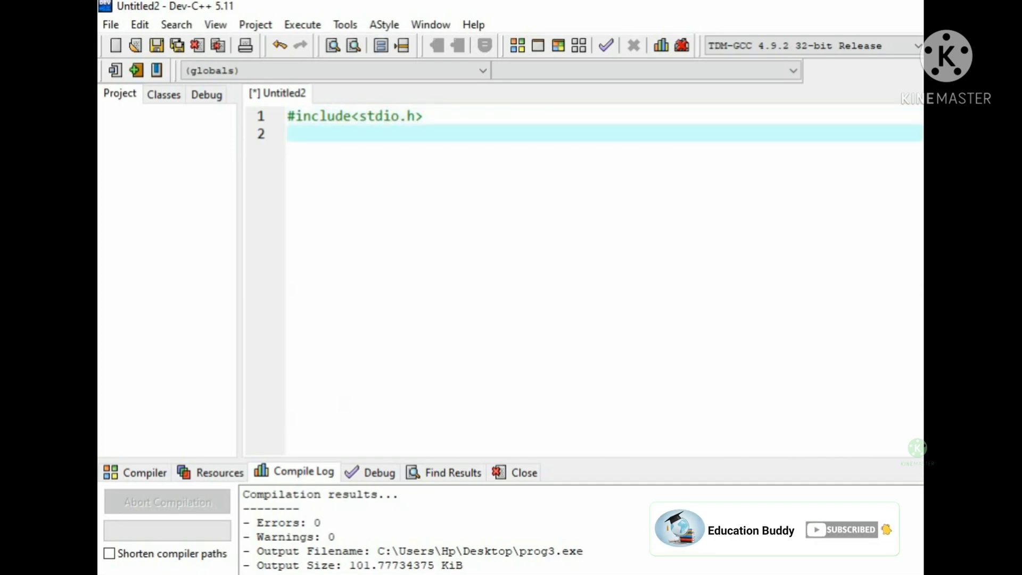
text(#)
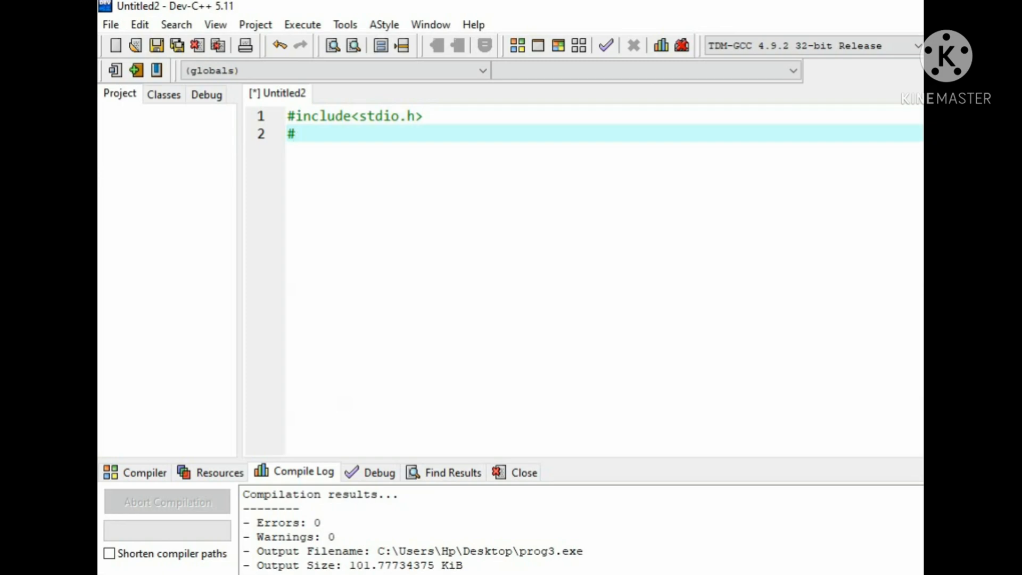
text(incl)
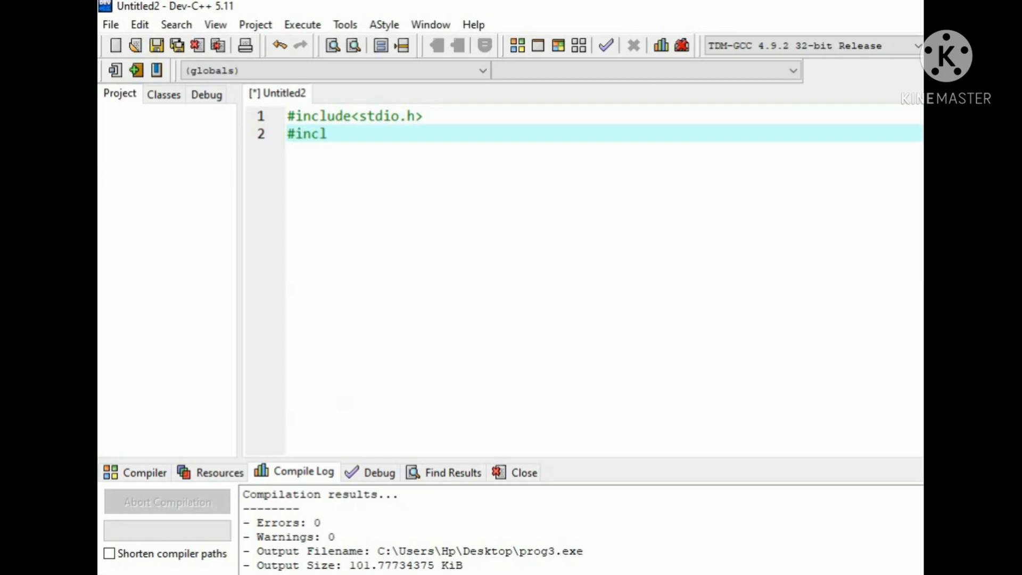
text(ude<>)
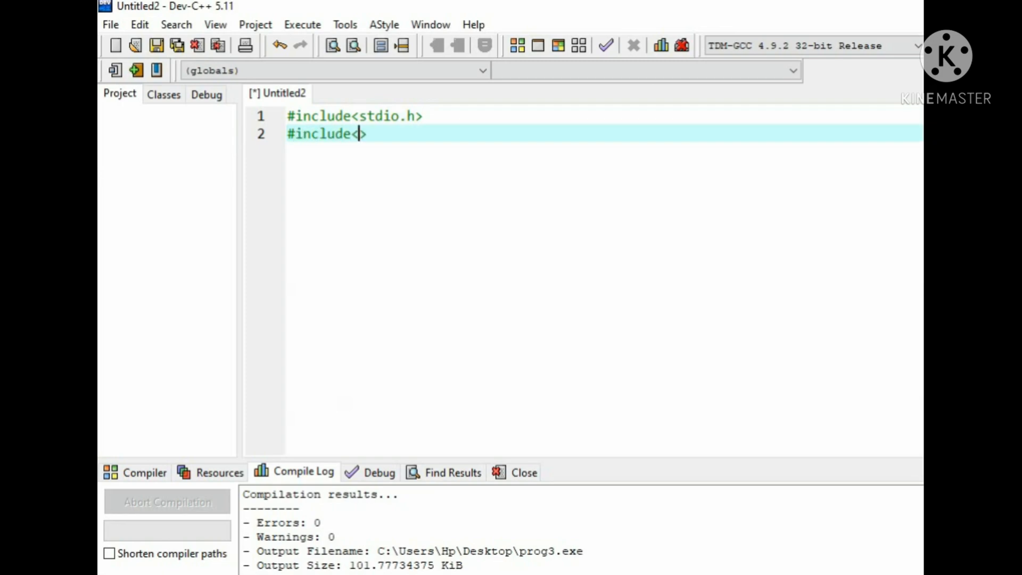
text(conio.h)
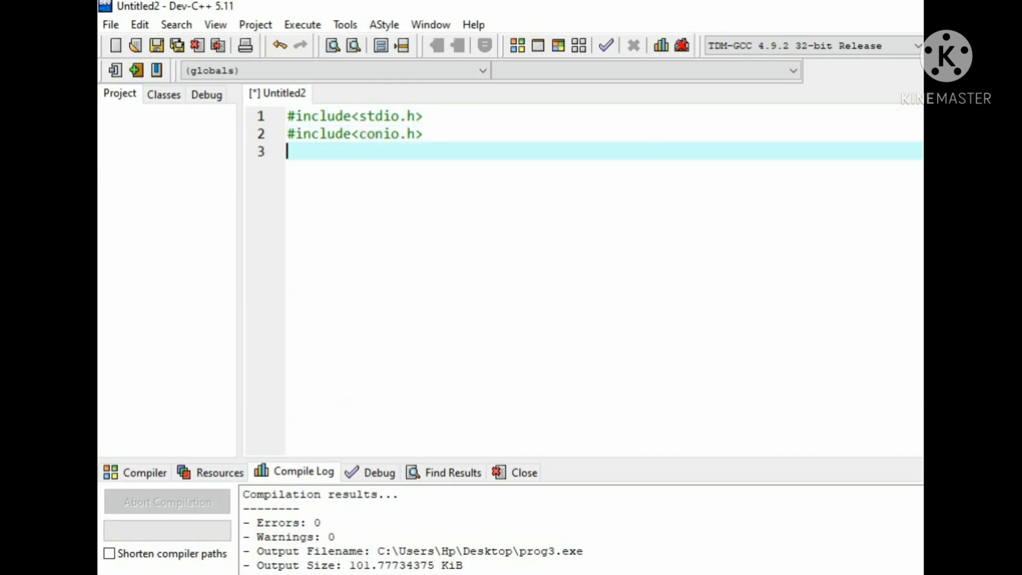
Write int main() with braces and declare int a=9, b=4, c inside
text(int m)
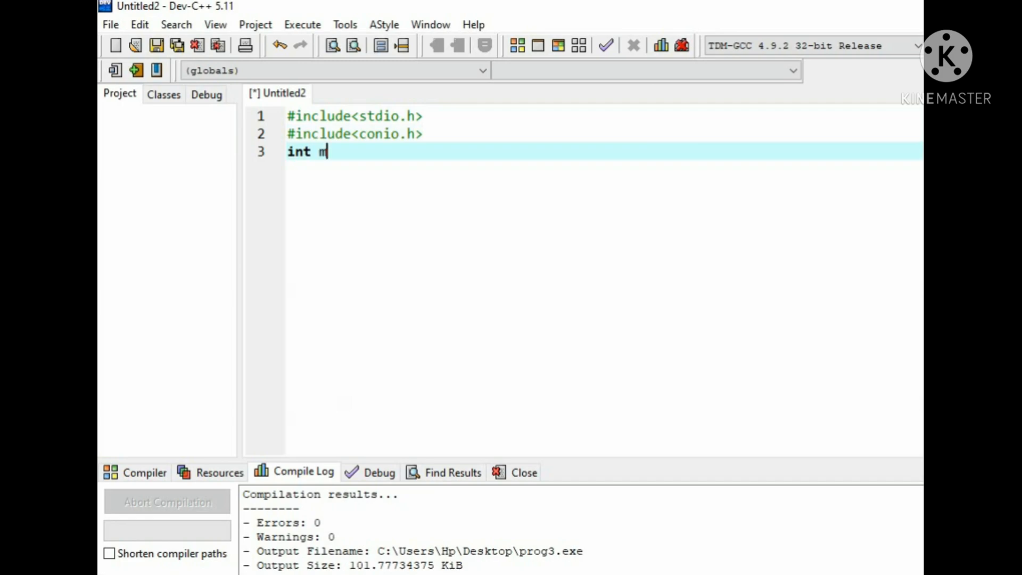
text(ain())
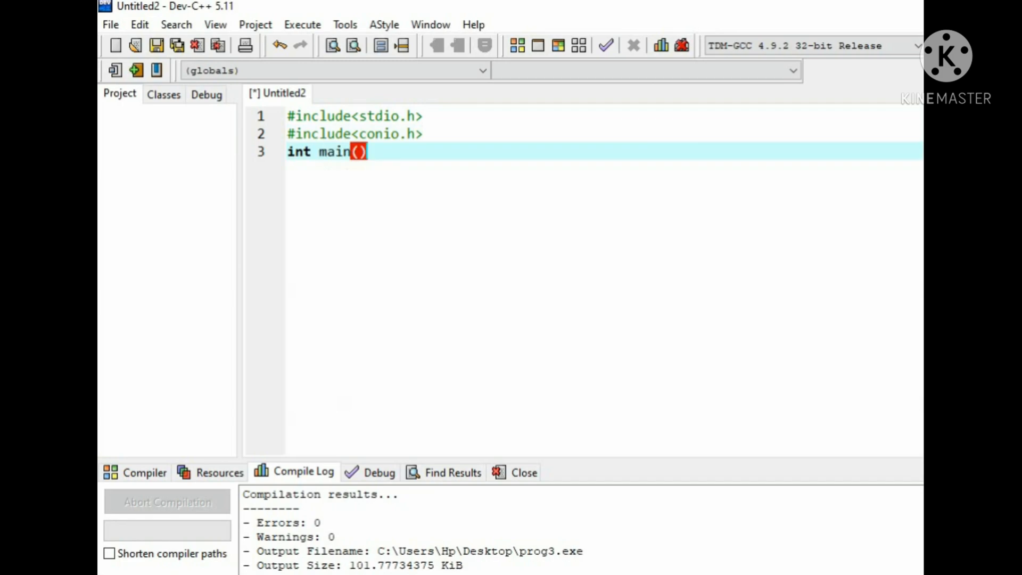
text({)
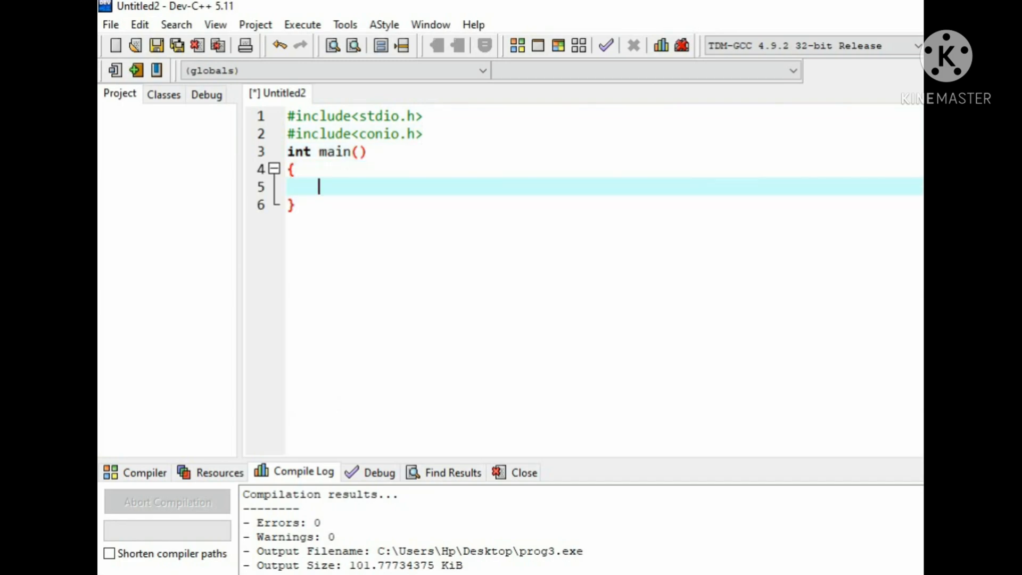
text(int)
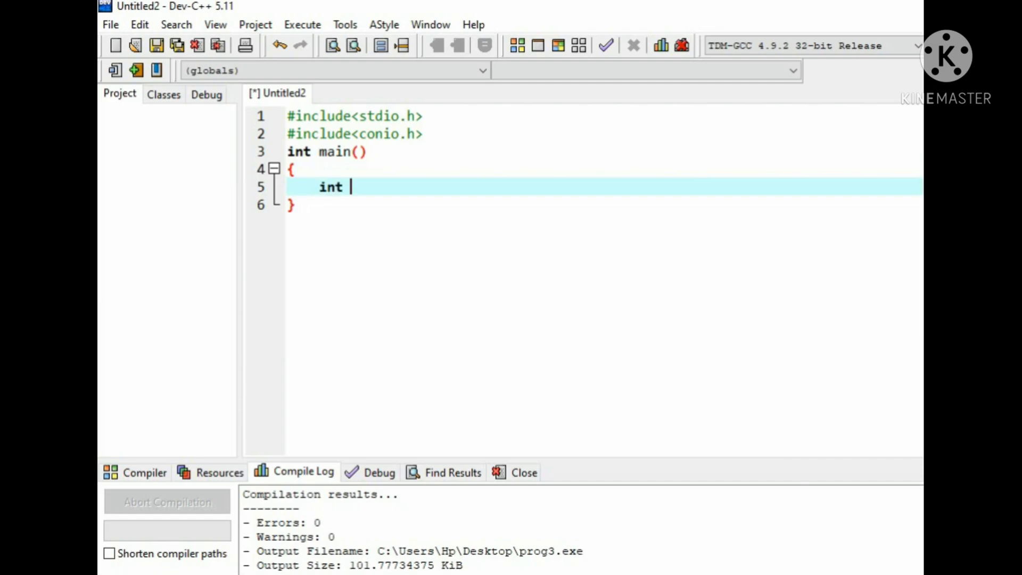
text(a=)
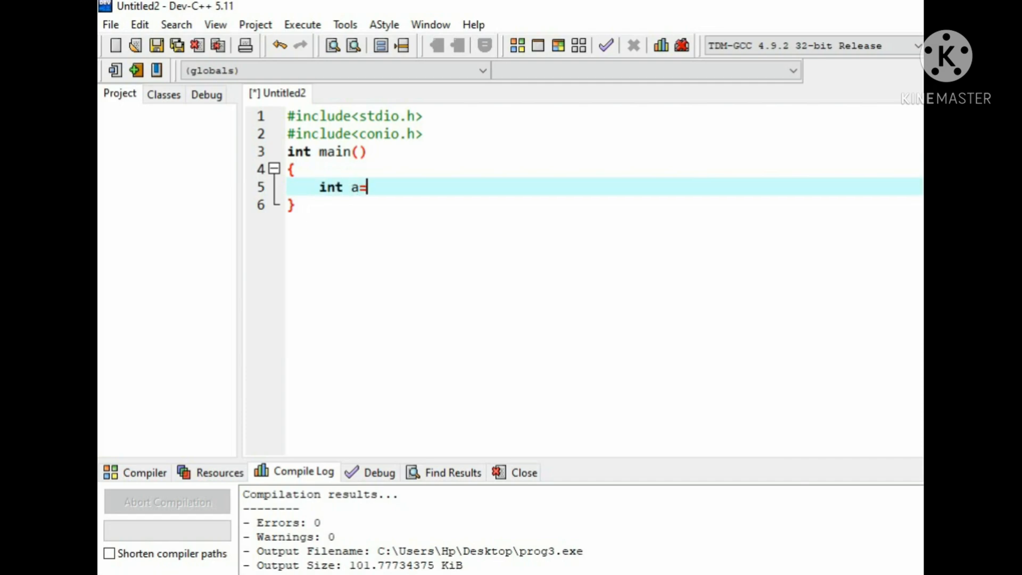
text(9)
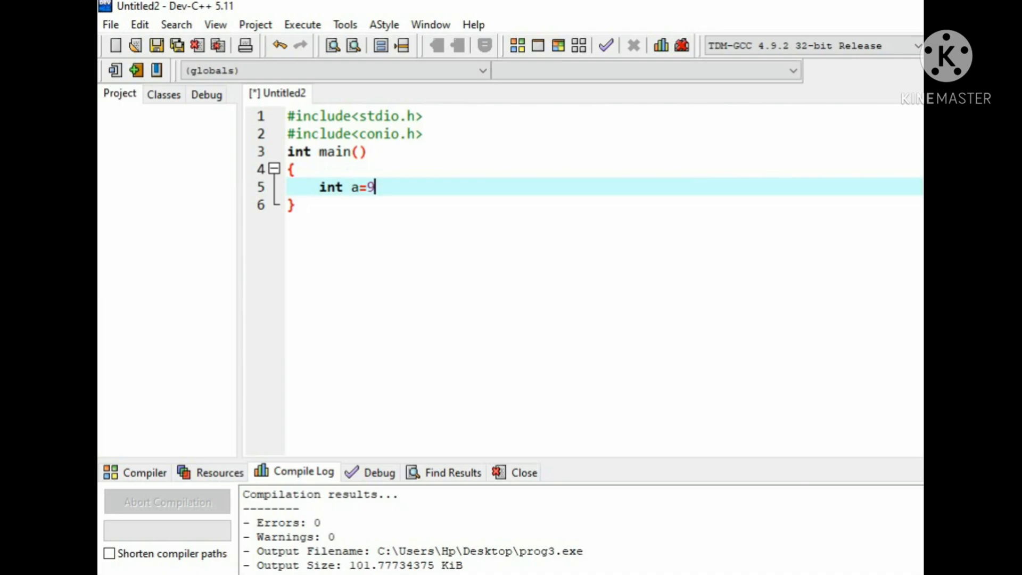
text(,b=)
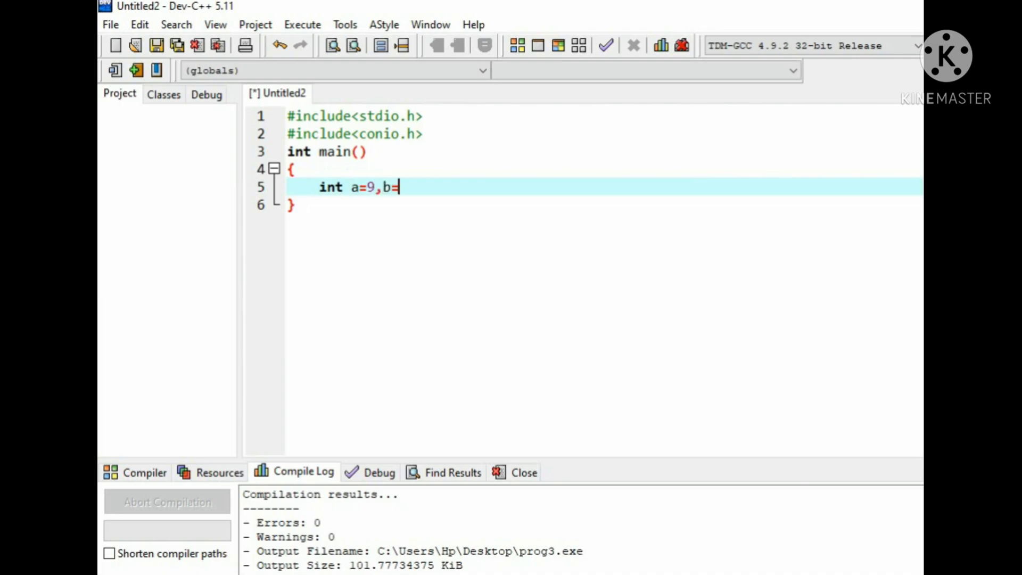
text(4,c;)
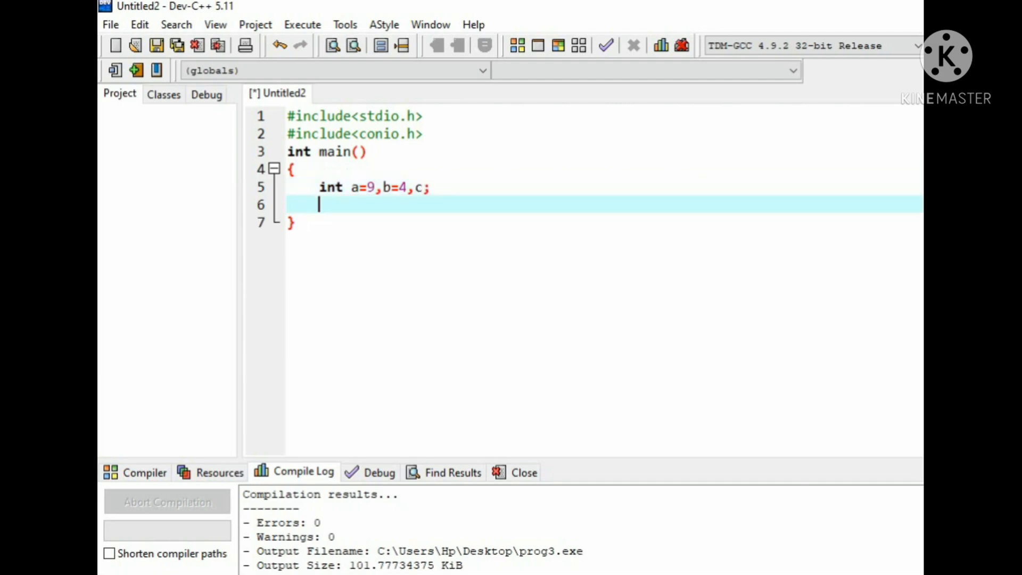
Add a printf showing "a is %d and b is %d\n" with arguments a and b
text(pr)
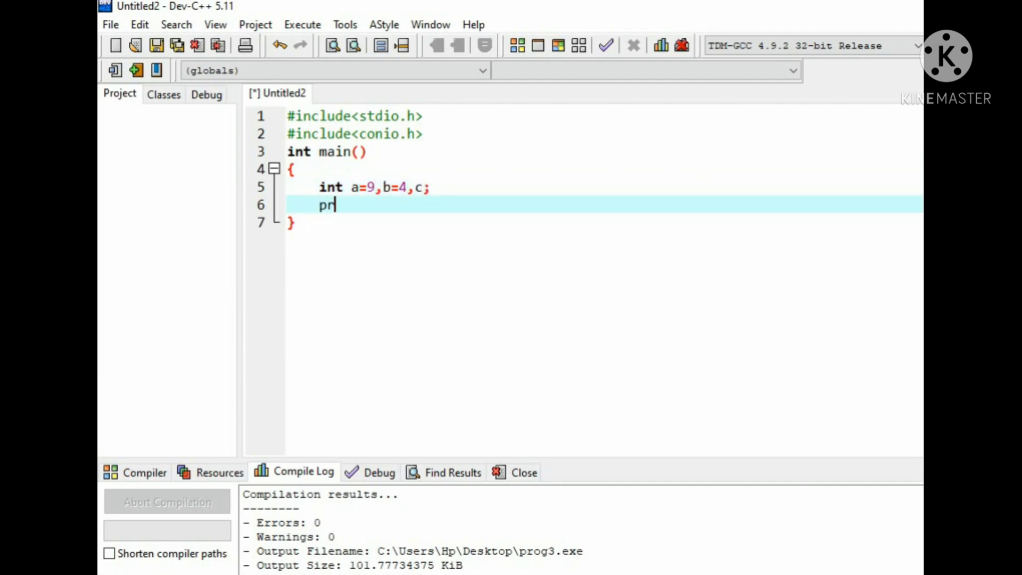
text(intf)
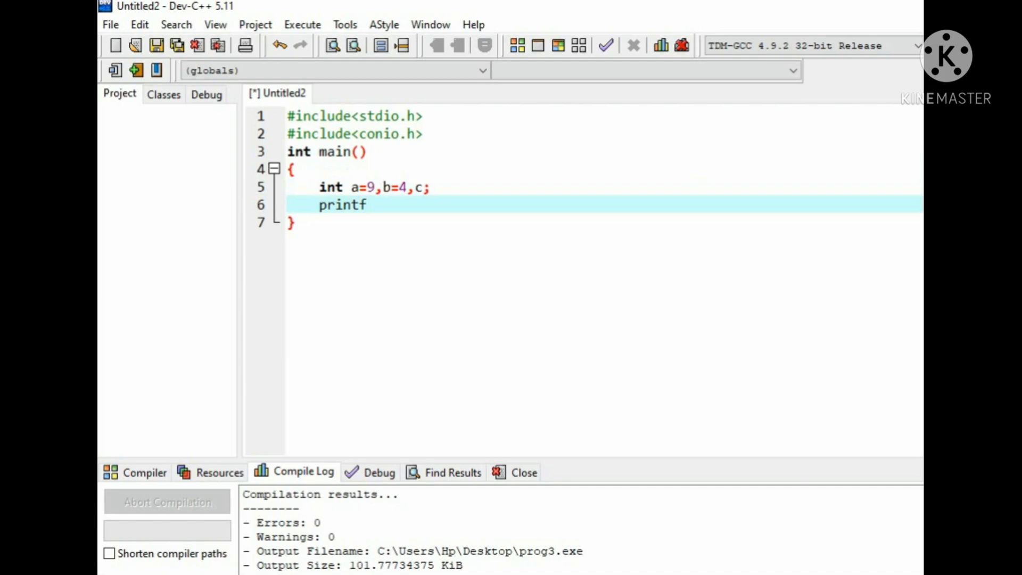
text(();)
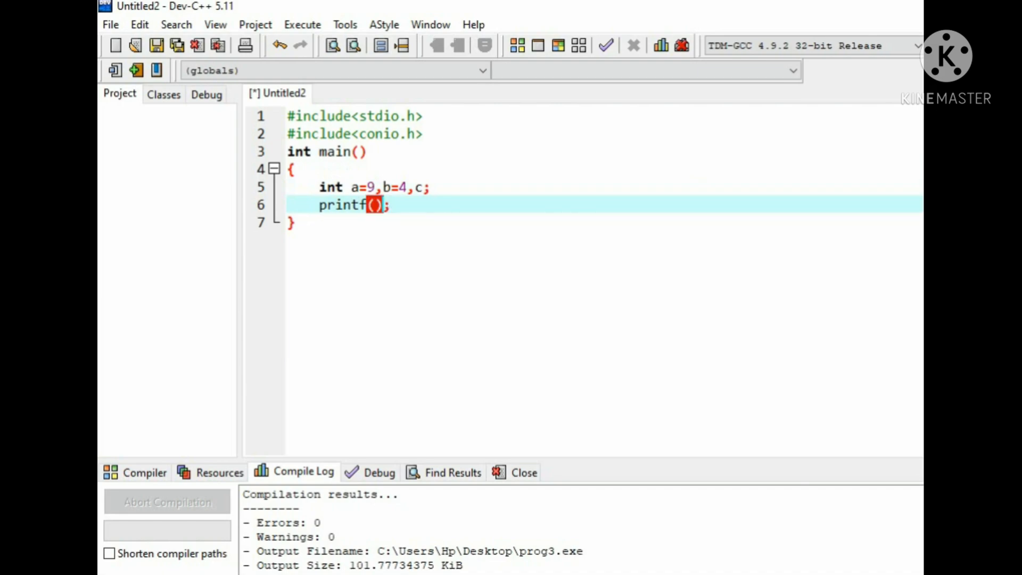
text(")
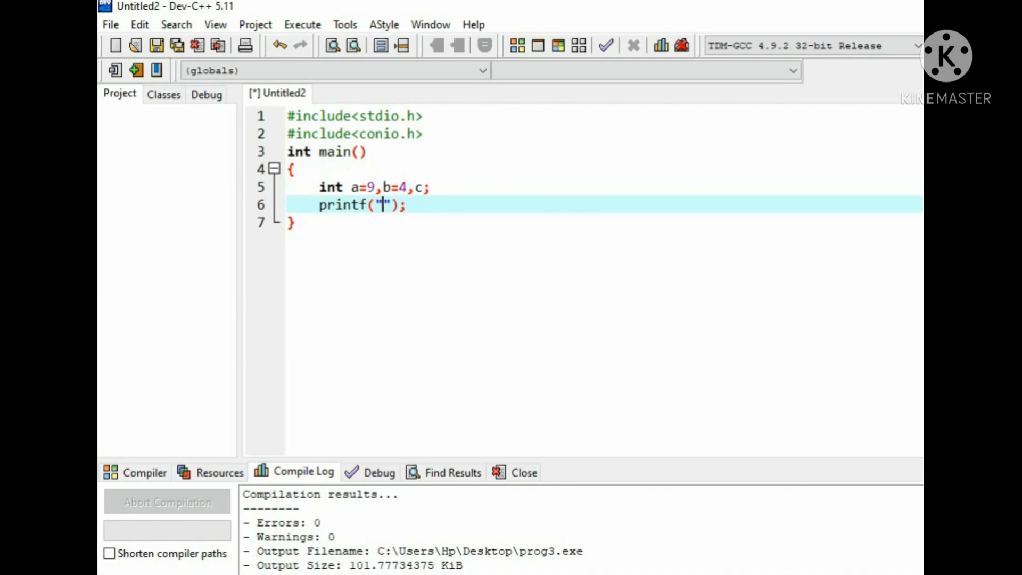
text(a)
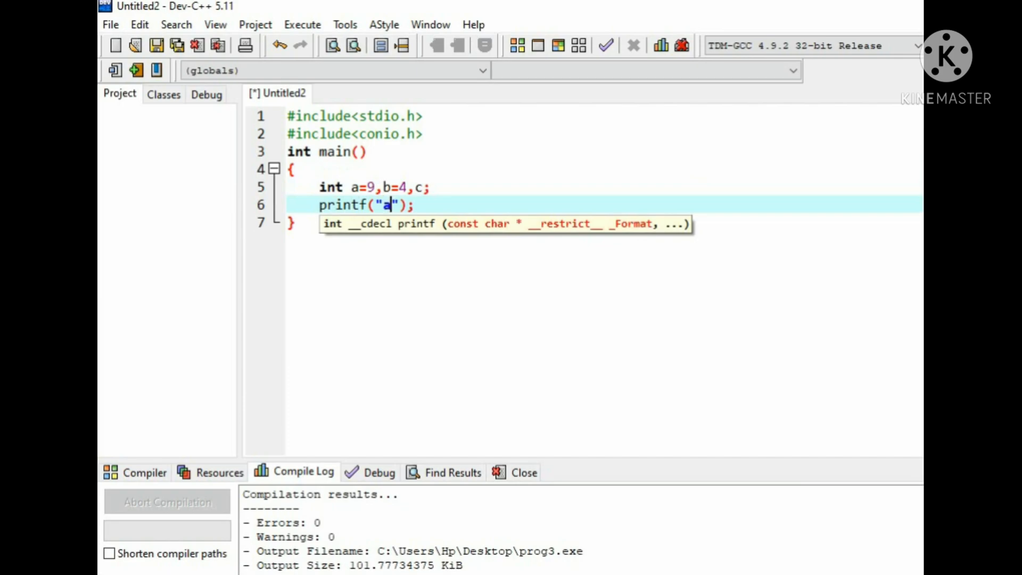
text(is %d)
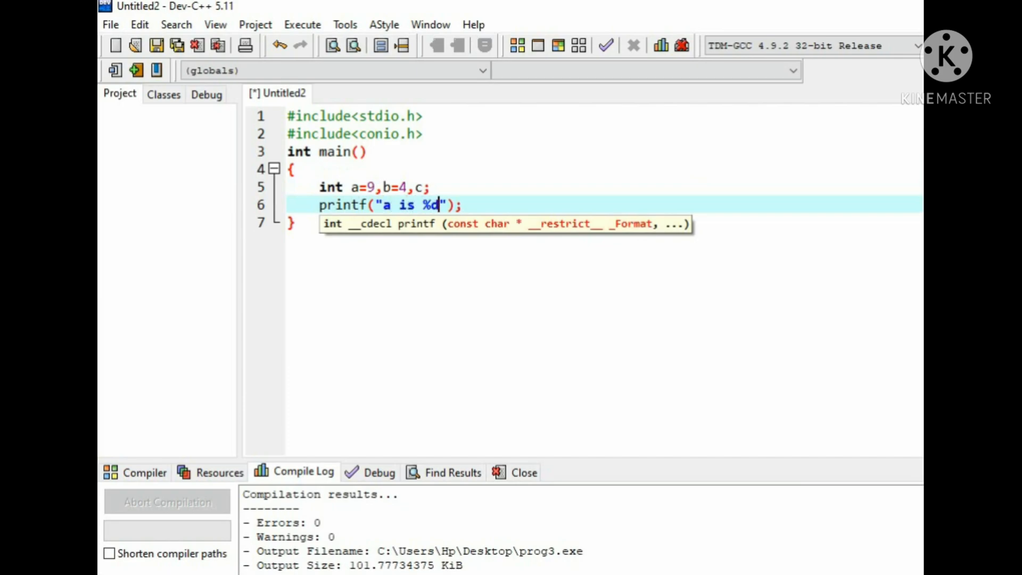
text(and)
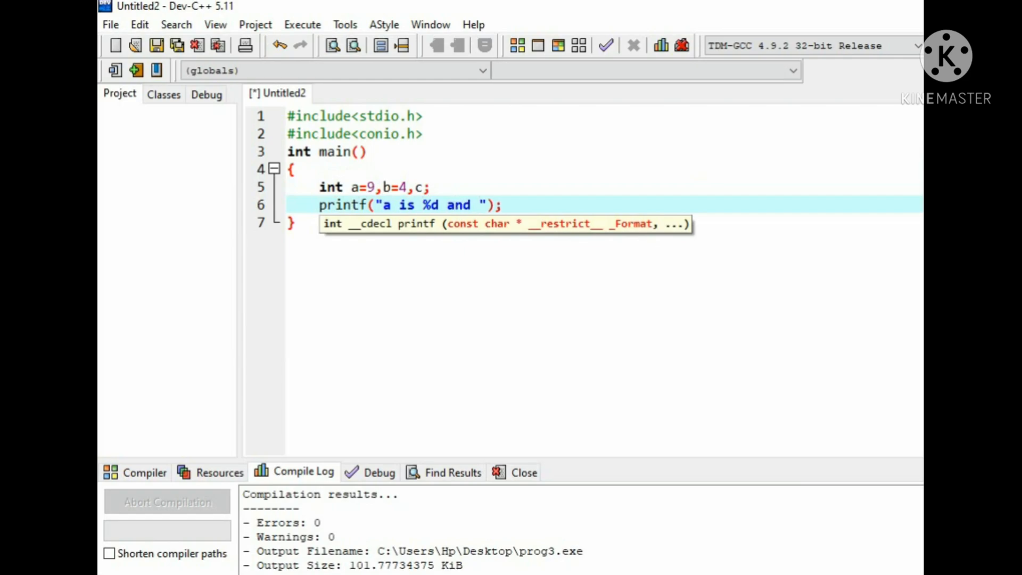
text(b is %d)
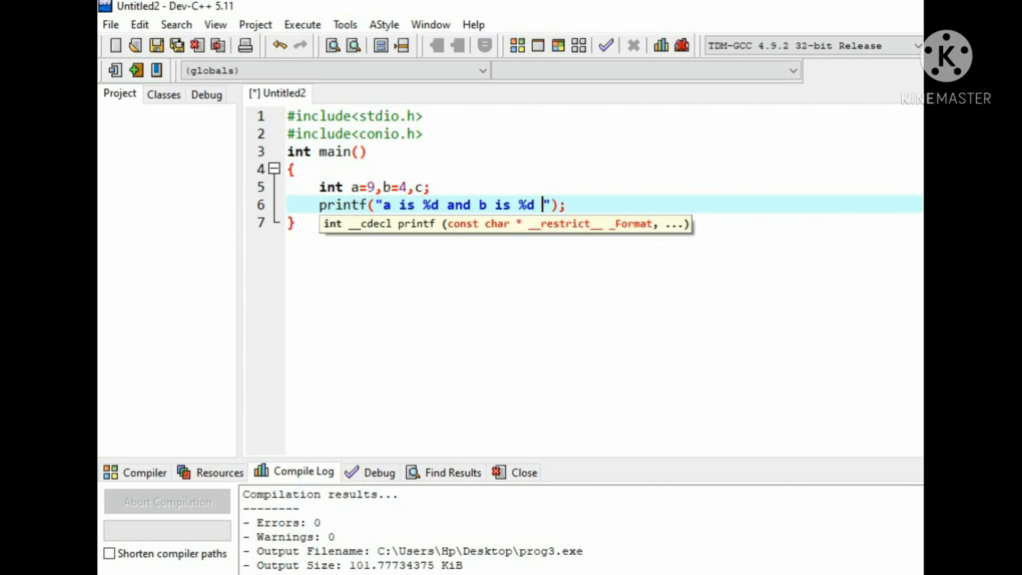
text(\n)
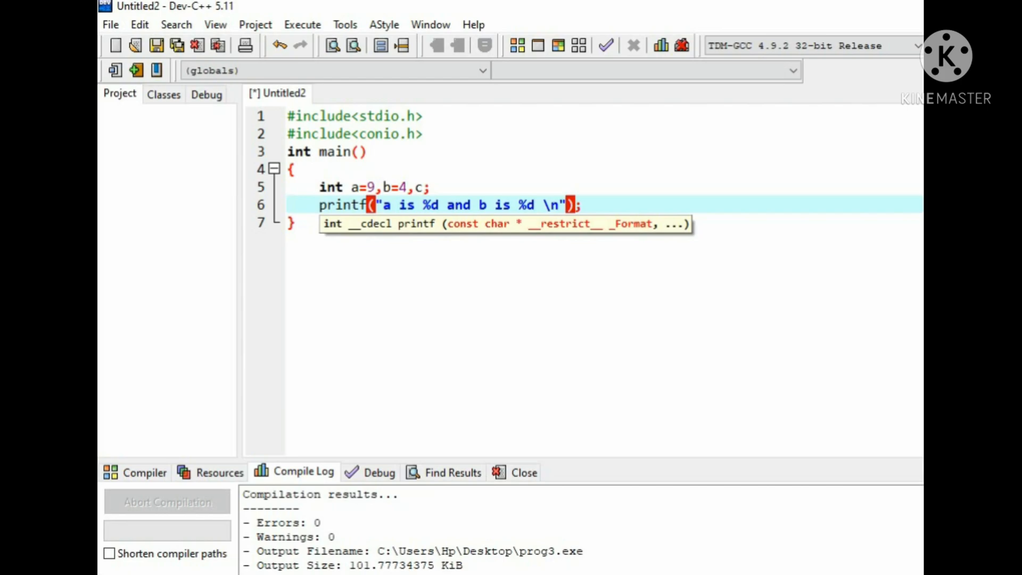
text(,a)
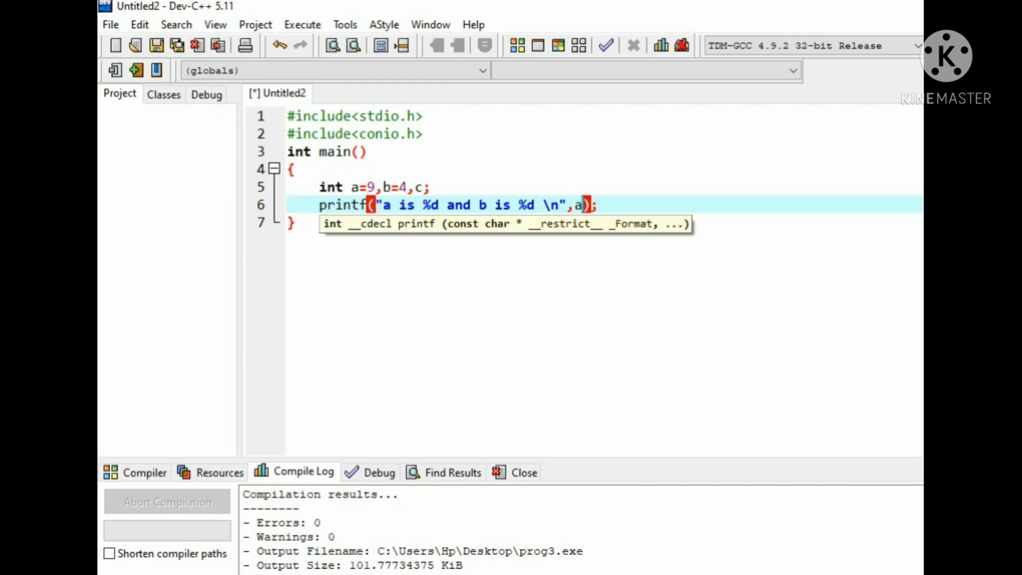
text(,b)
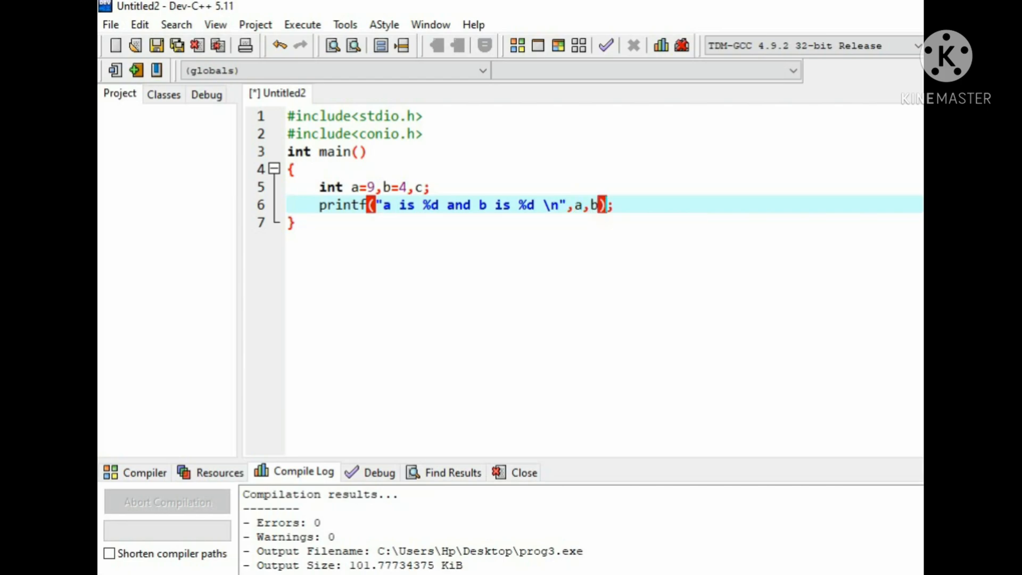
text(d)
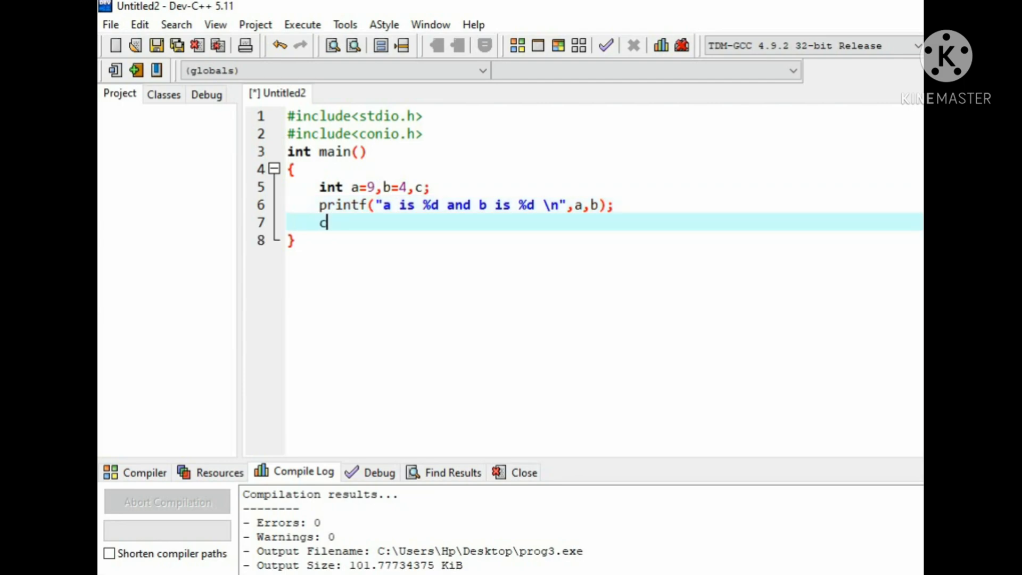
Compute c=a+b and print it with printf("a+b=%d \n",c)
text(=a+b;)
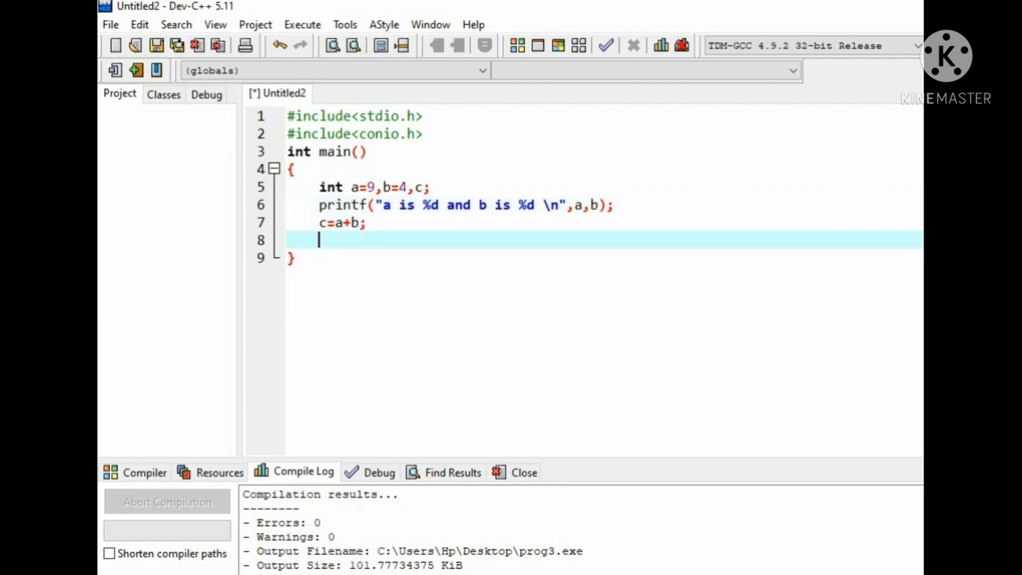
text(printf)
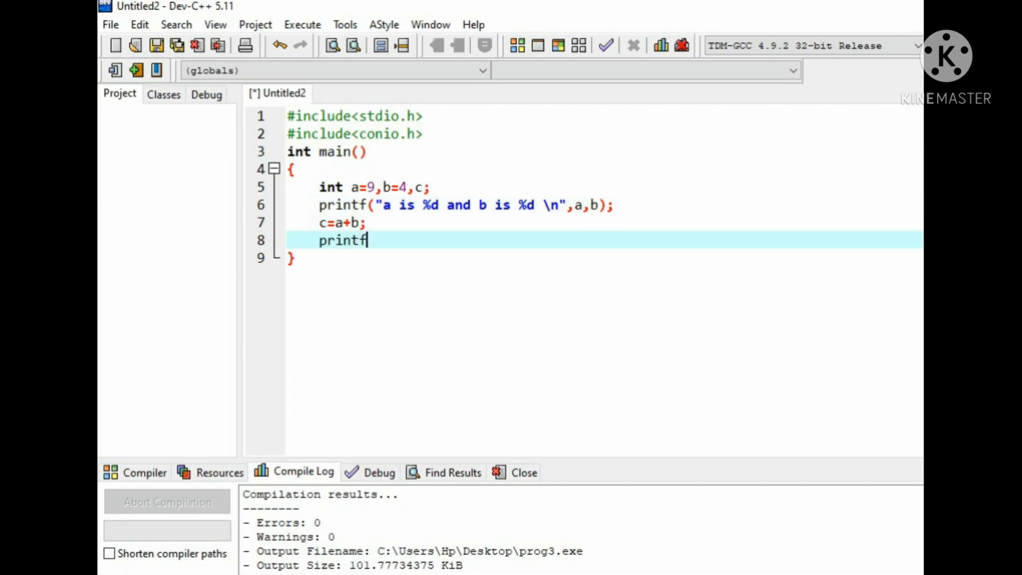
text(();)
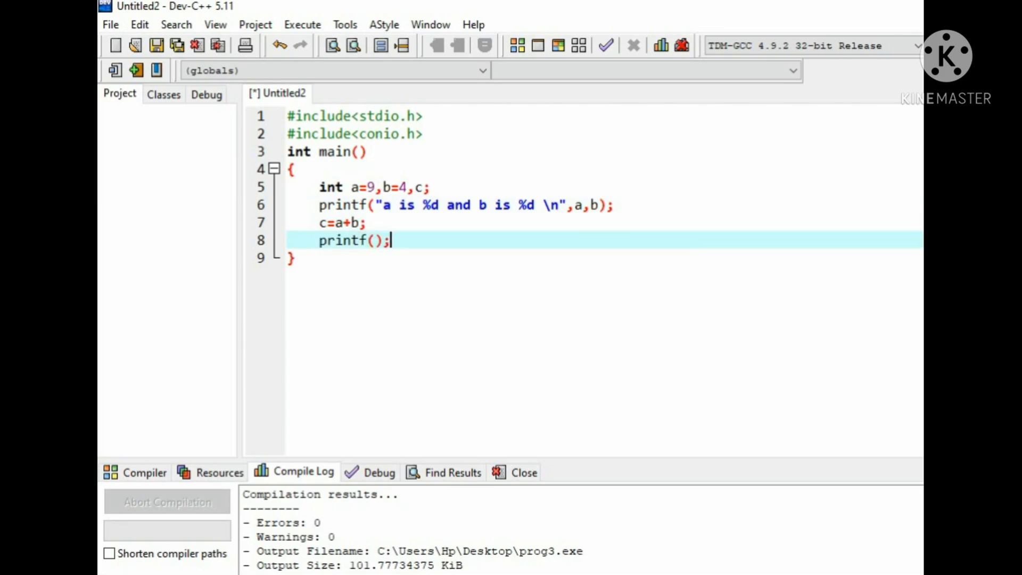
text("""")
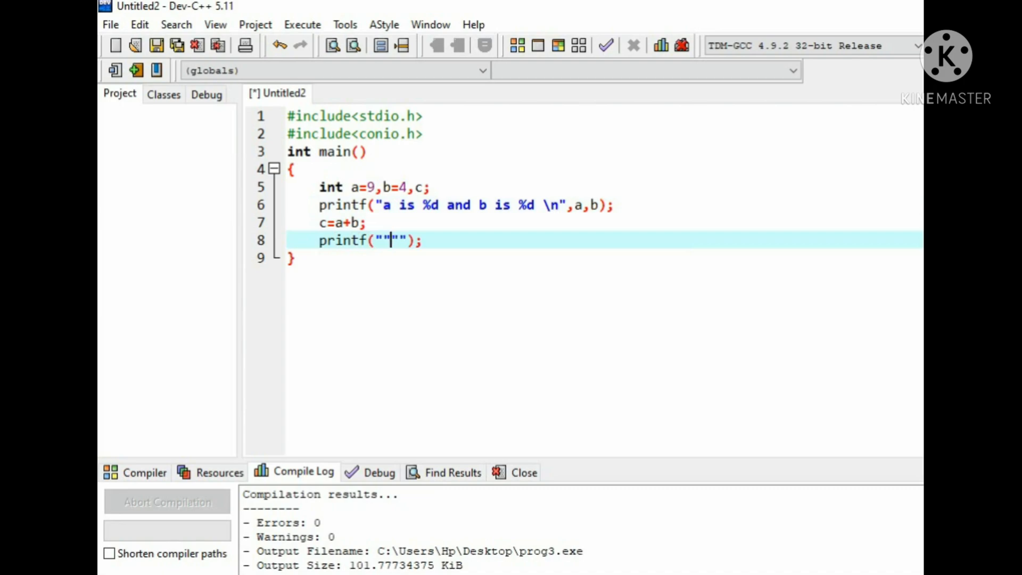
key(Backspace)
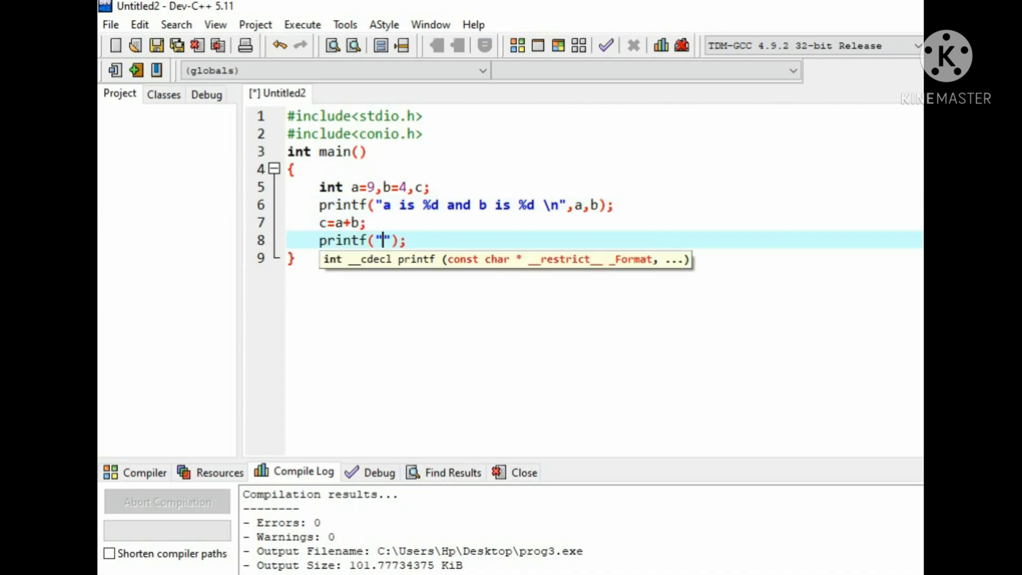
text(a+)
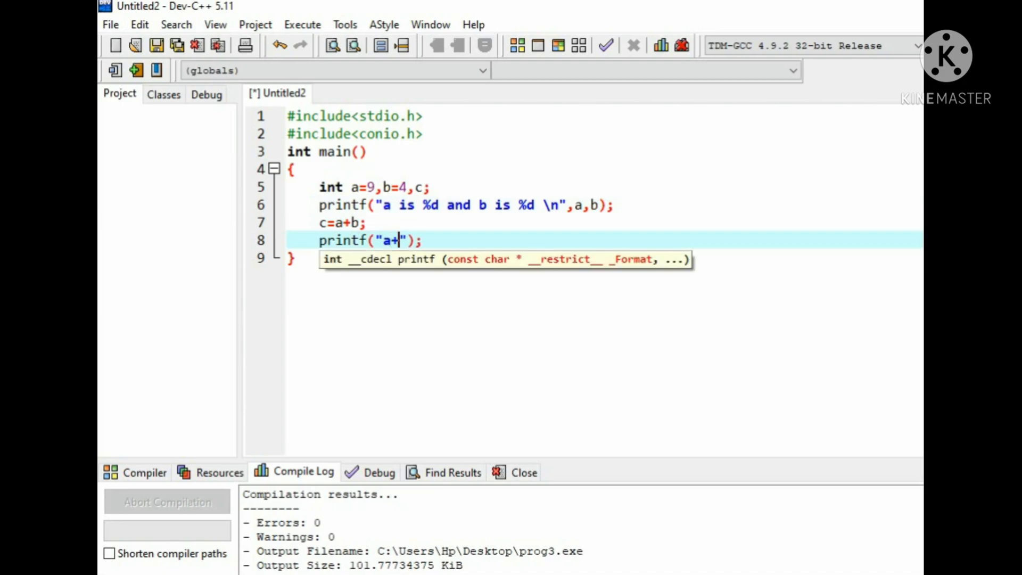
text(b)
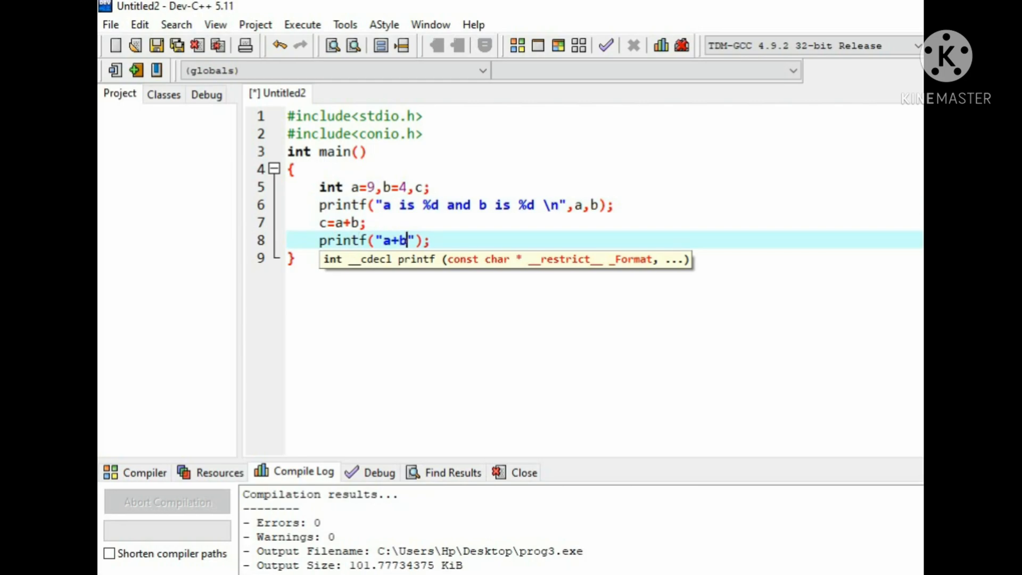
text(=%)
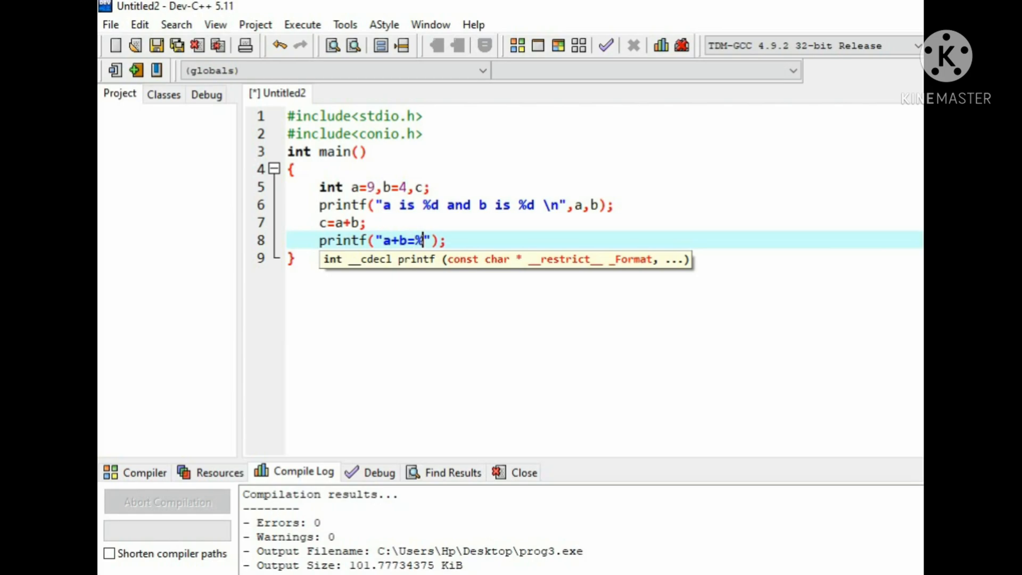
text(d)
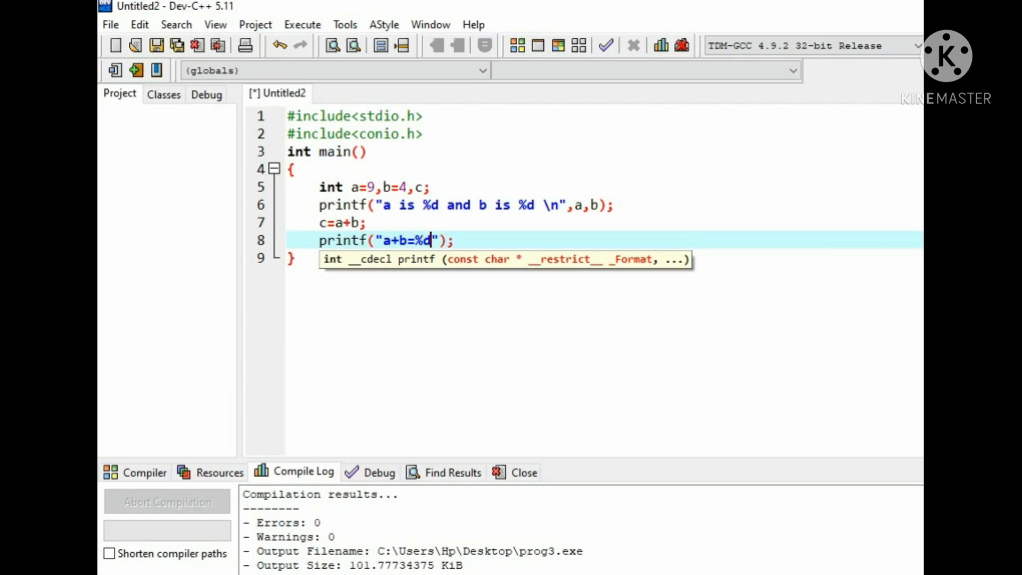
text(" ")
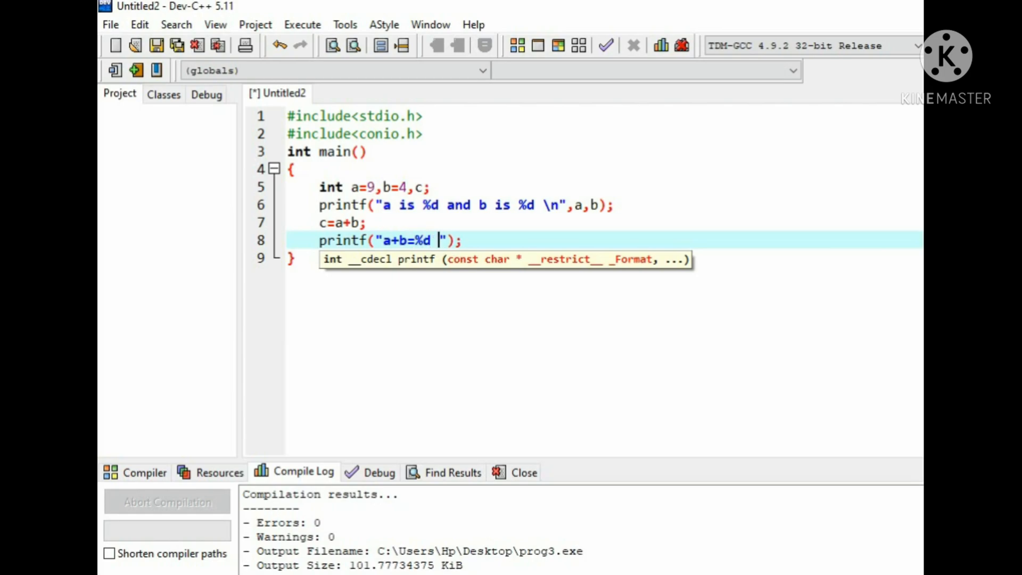
text(\n)
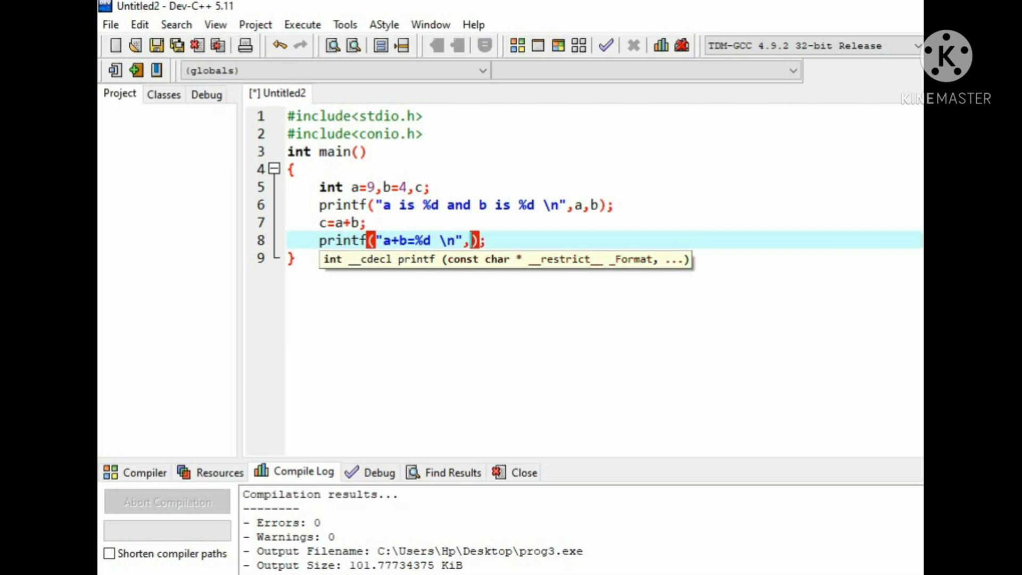
text(c)
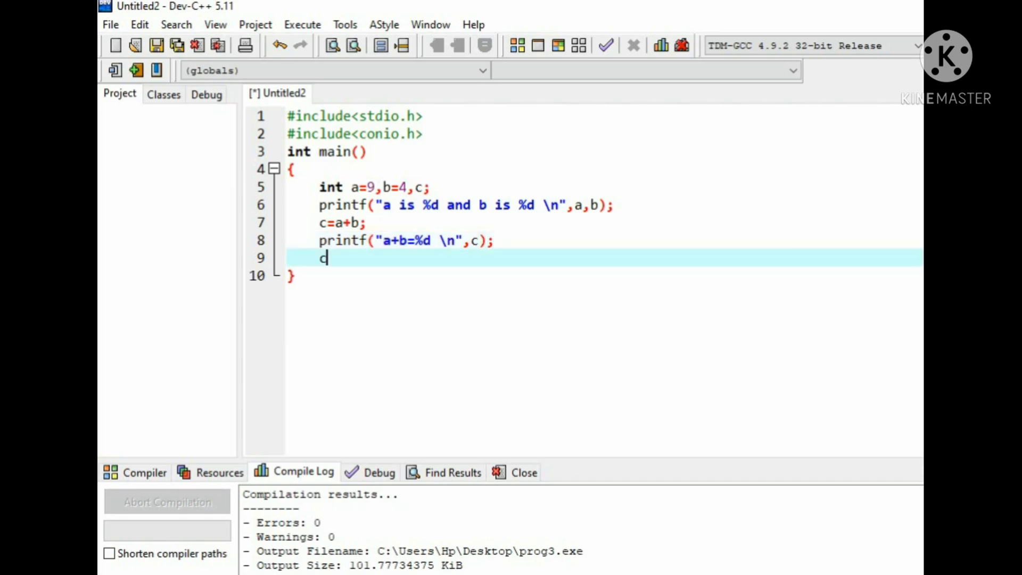
Compute c=a-b, print it labelled "a-b=%d", and assign c=a*b
text(=a)
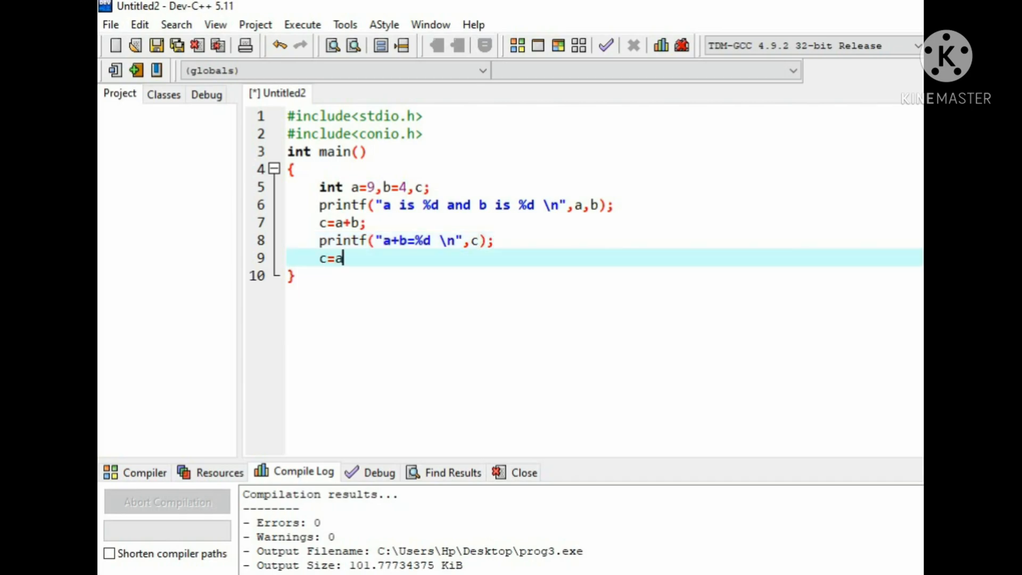
text(-b;)
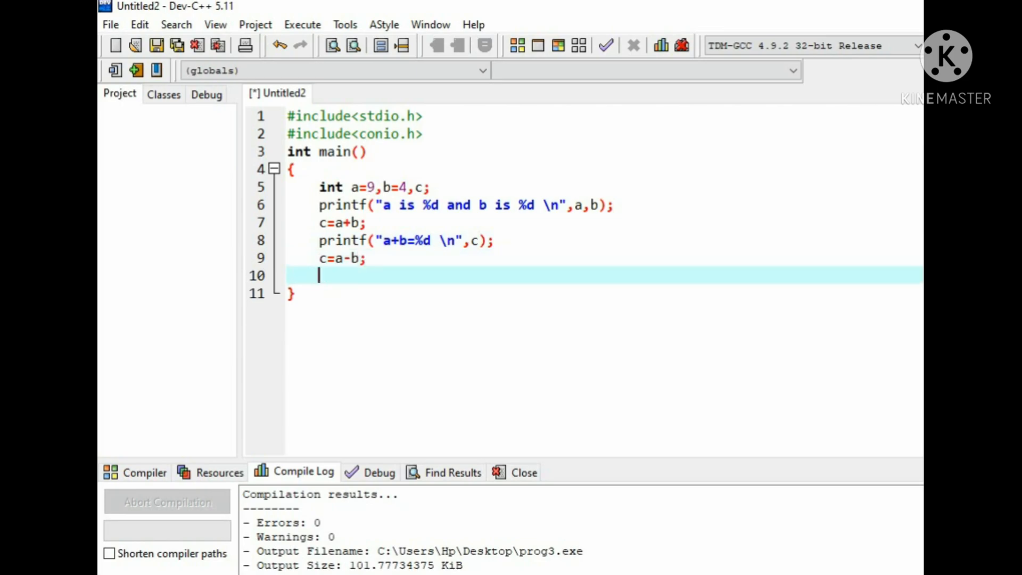
text(printf("a+b=%d \n",c);)
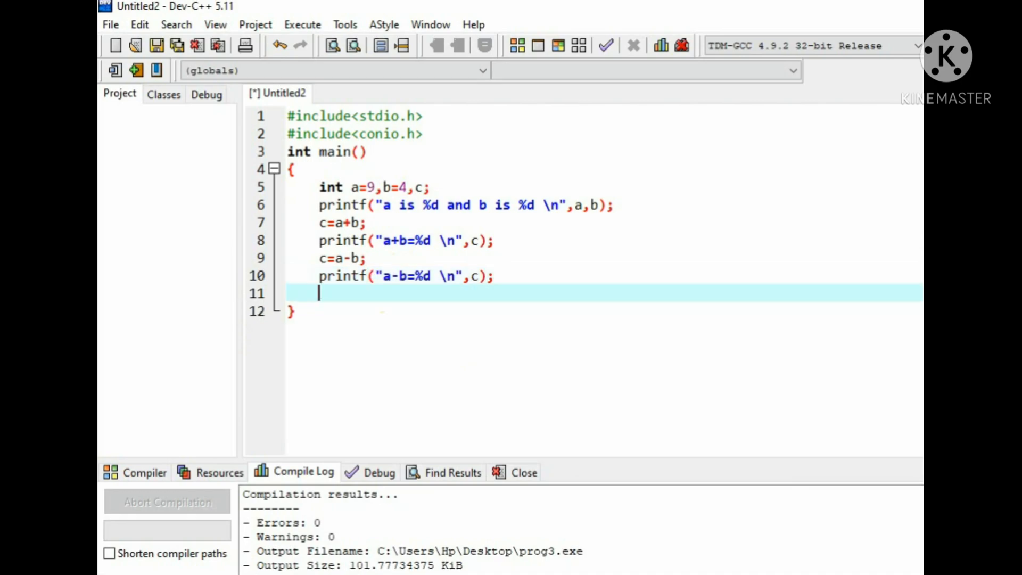
text(d)
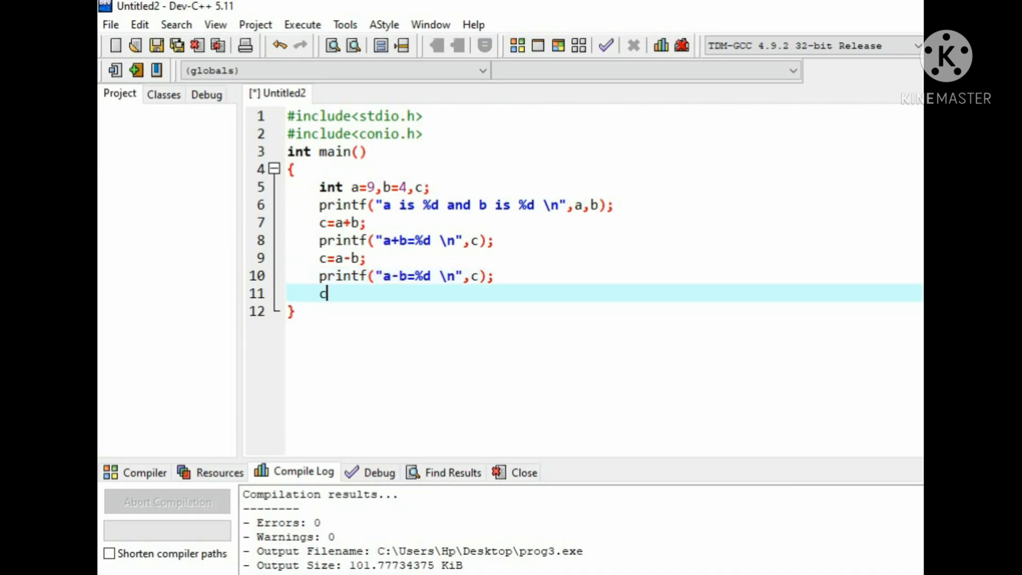
text(=a)
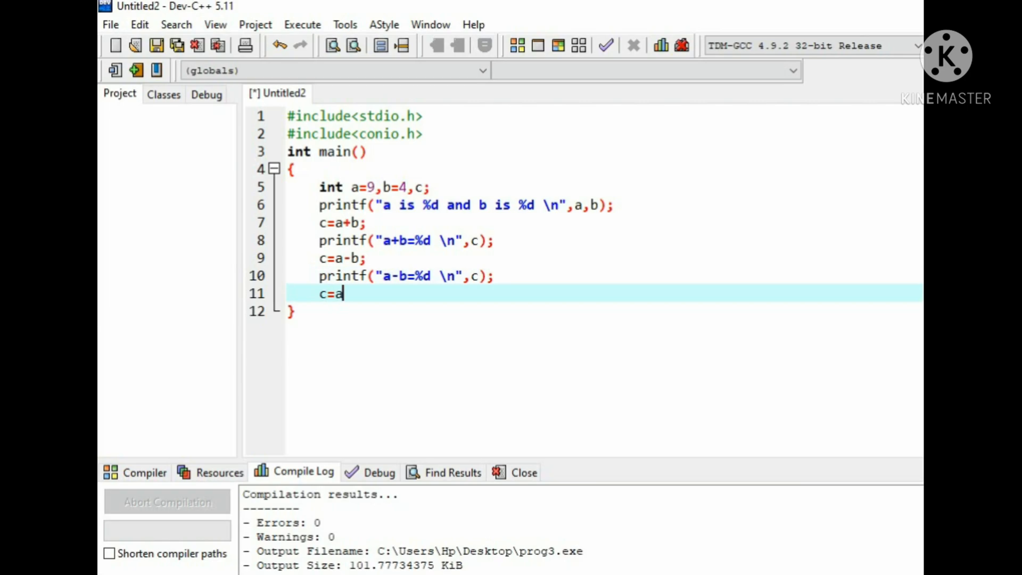
text(*)
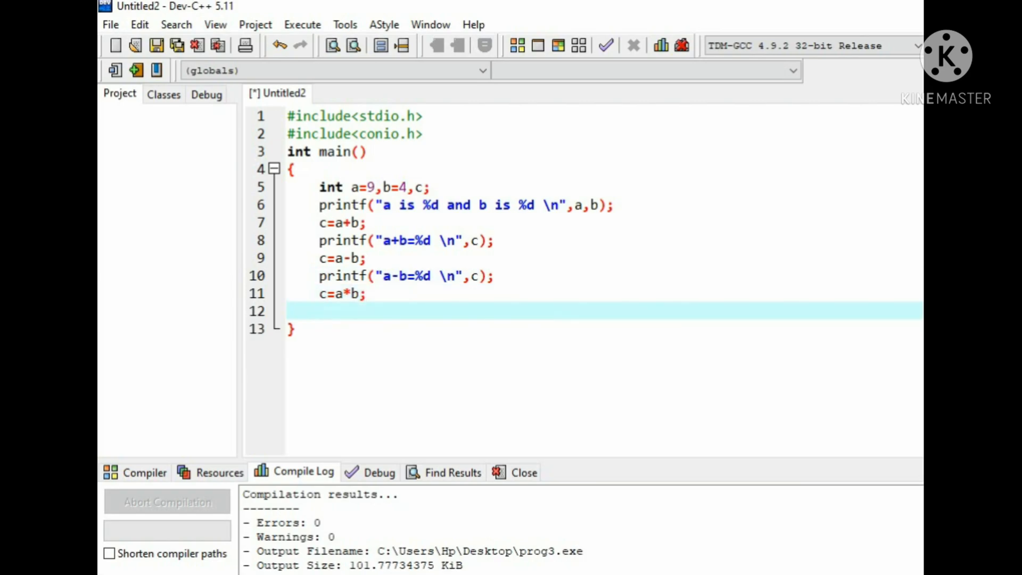
Print the product labelled "a*b=%d" and begin the next line with c=a
text(printf("a+b=%d \n",c);)
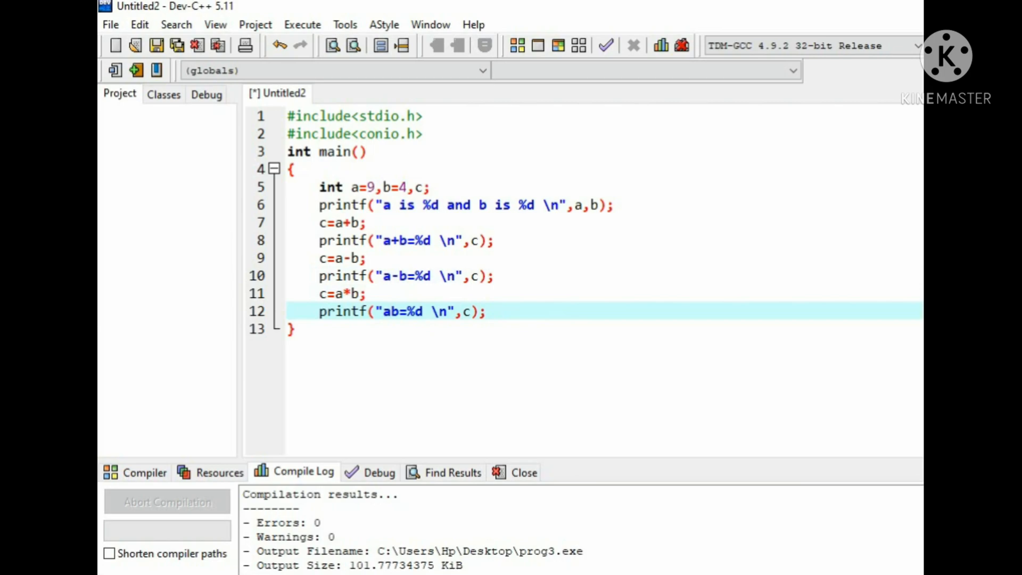
text(*)
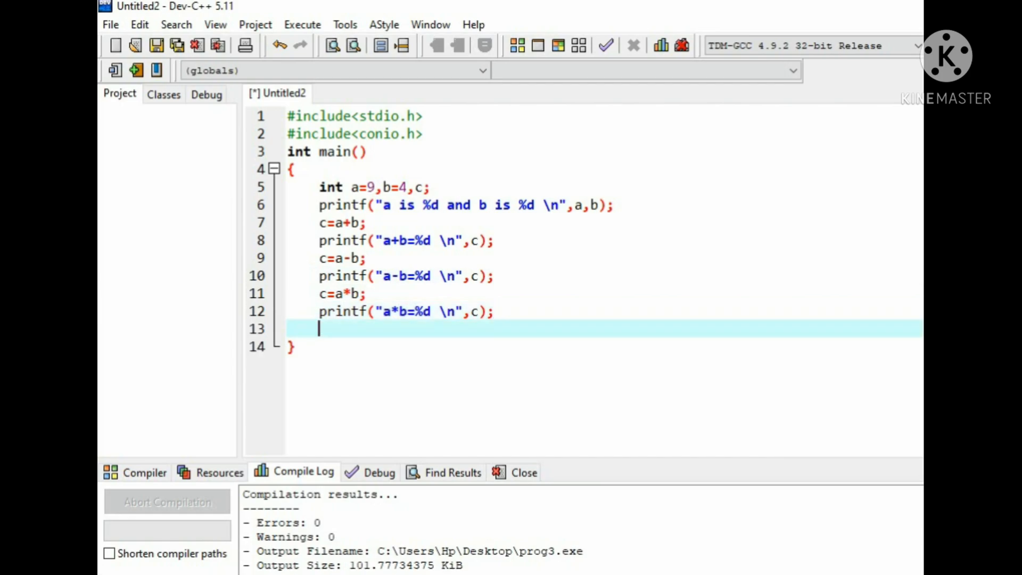
text(c=a)
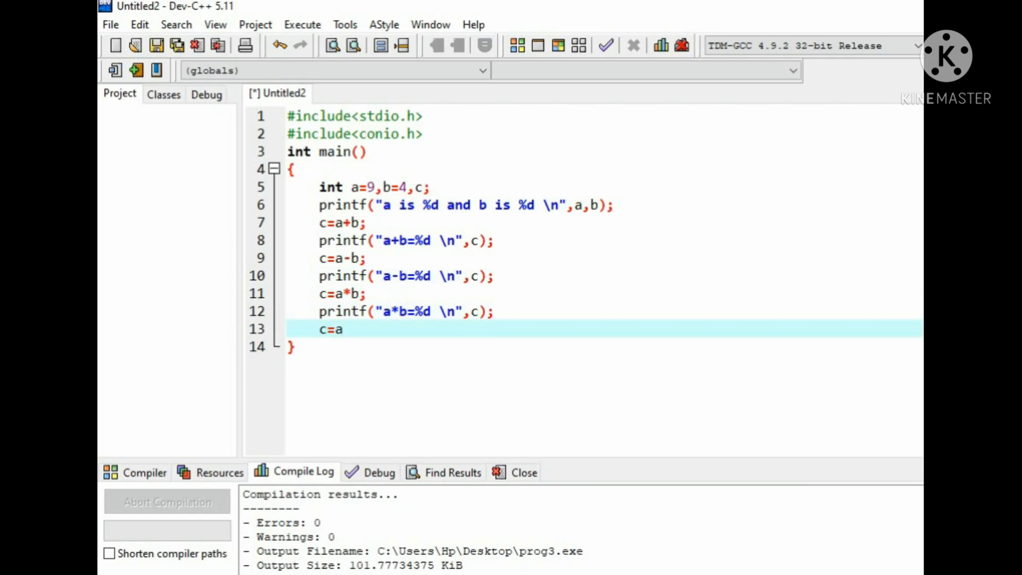
Remove the stray backslash, finish c=a/b;, and print it labelled "a/b=%d"
text(\)
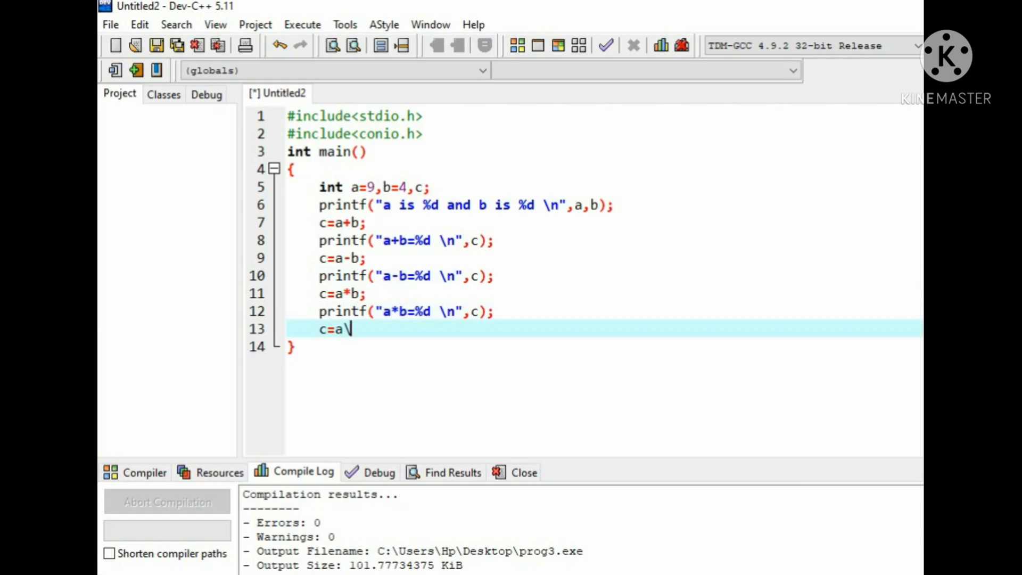
key(Backspace)
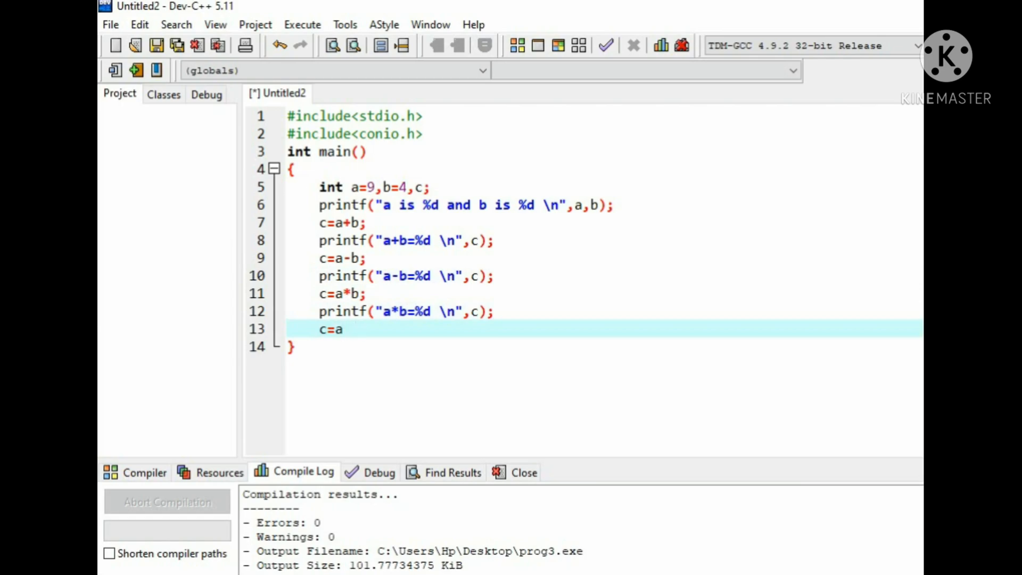
text(/b;)
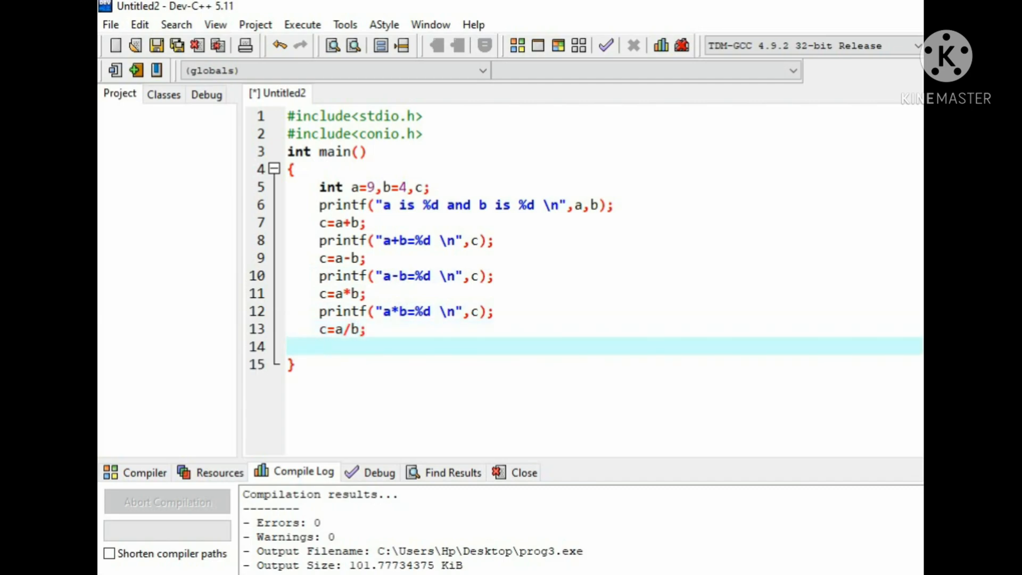
text(printf("a+b=%d \n",c);)
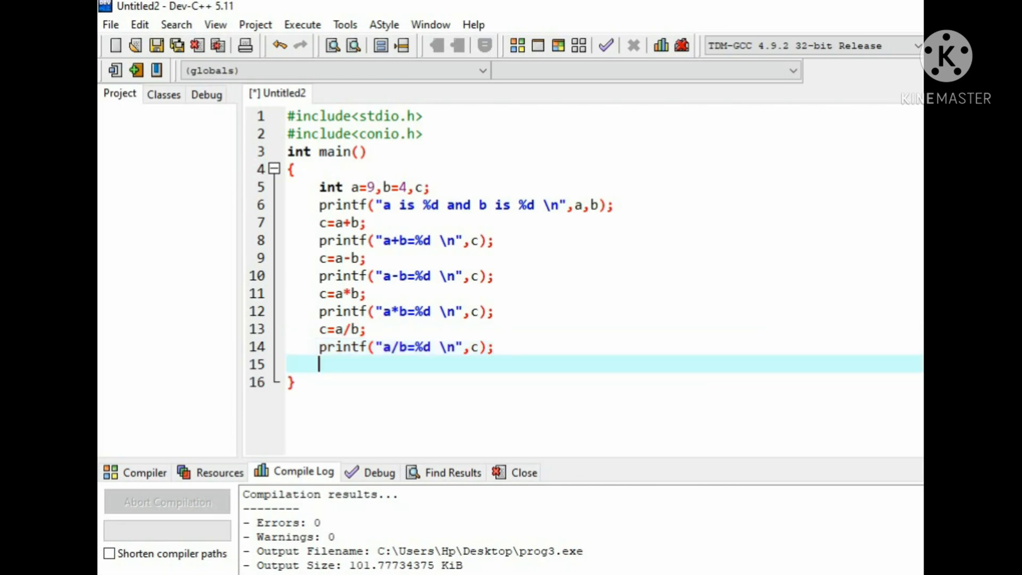
text(c)
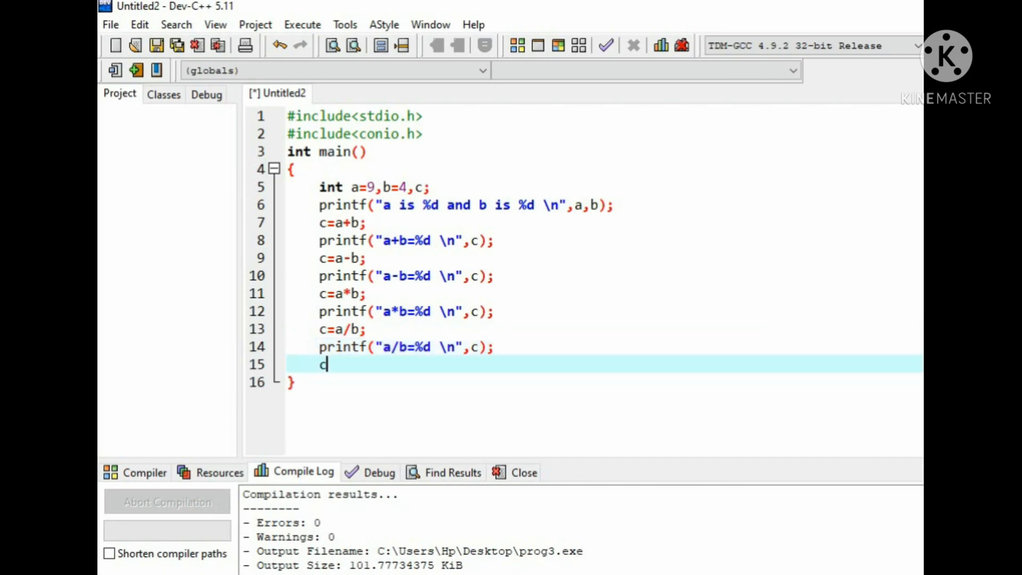
Compute the remainder c=a%b; and add a printf line below it
text(=a)
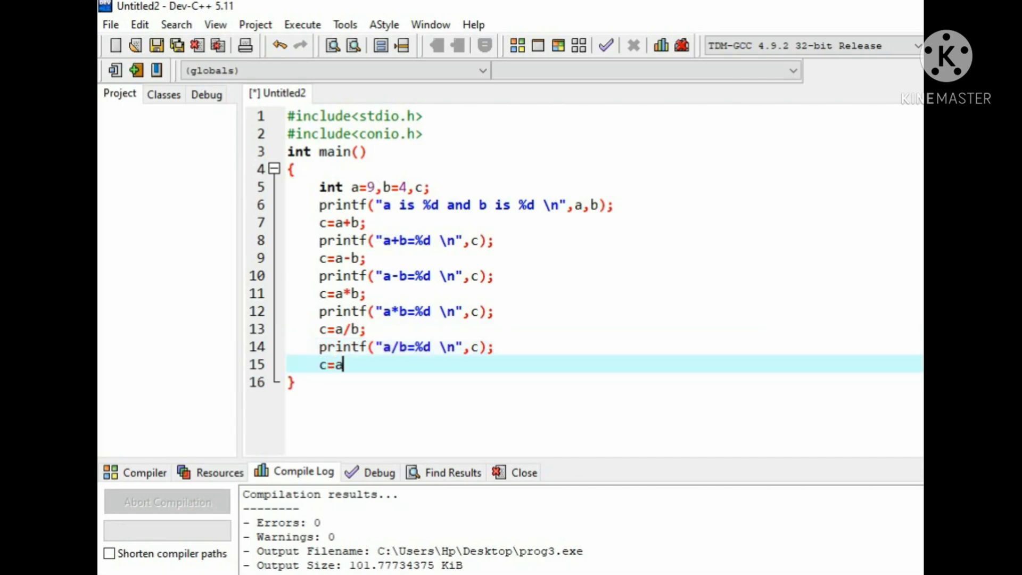
text(%b;)
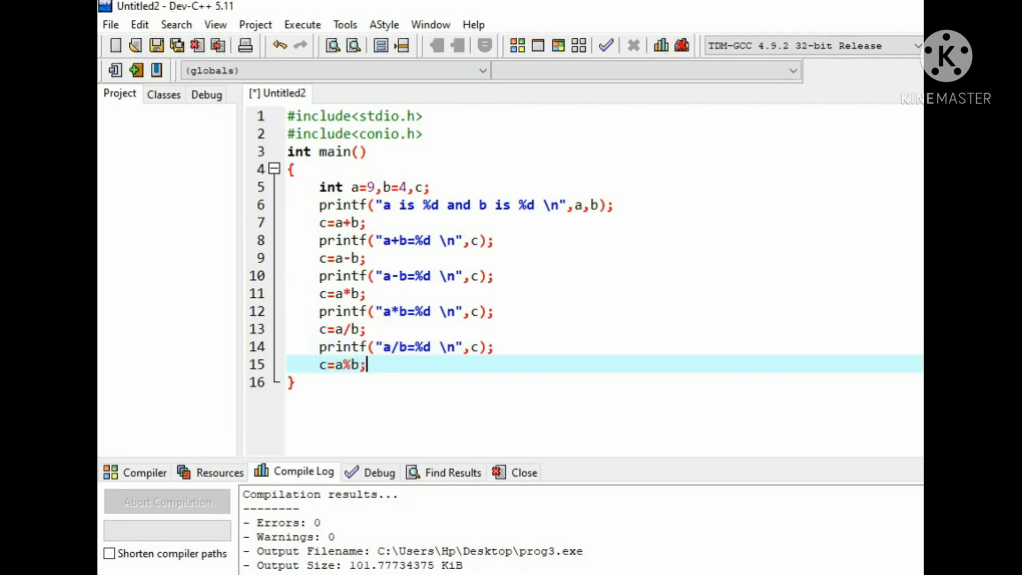
key(enter)
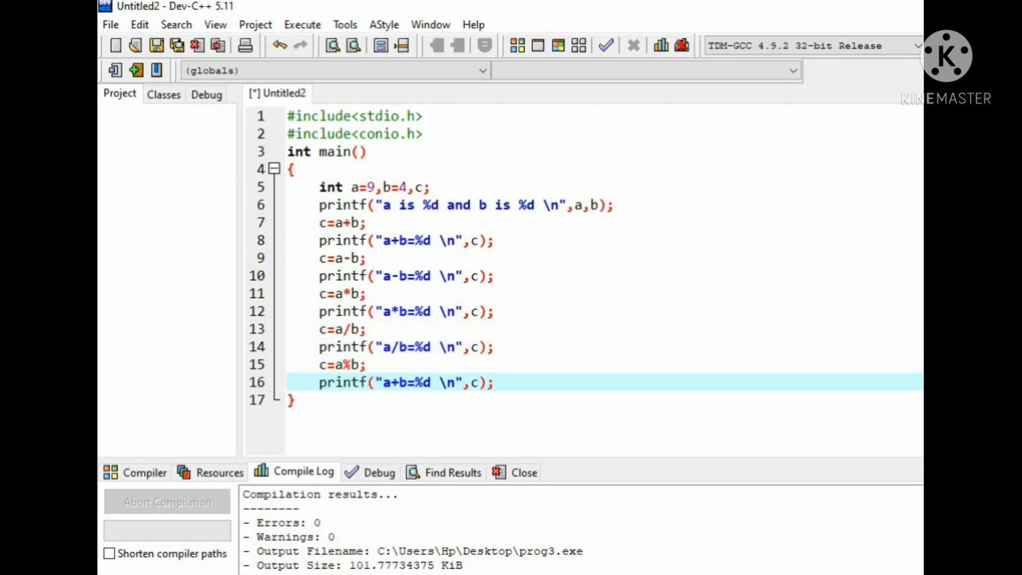
Change the printf label to "Remainder when a divided by b=%d"
click(453, 383)
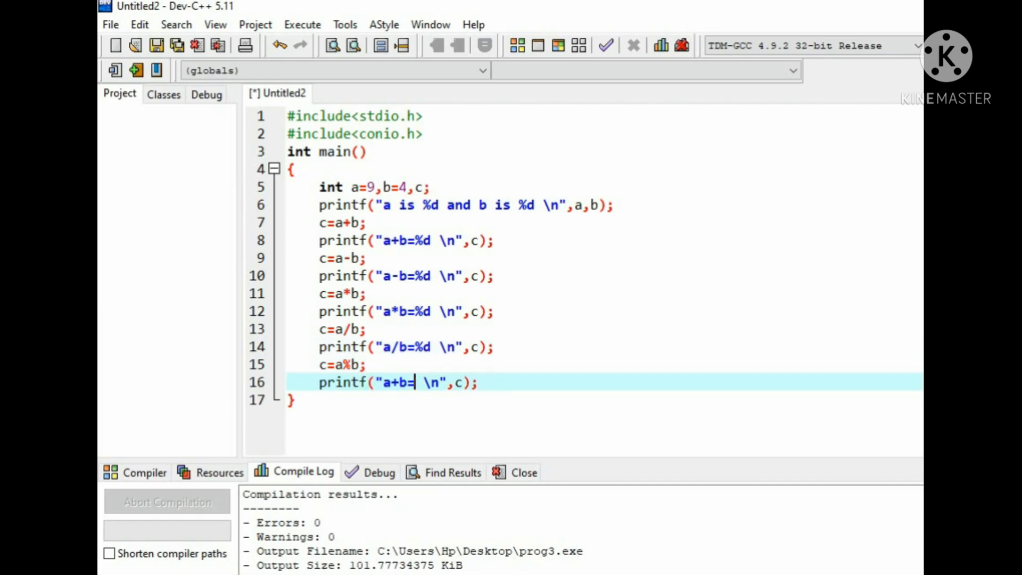
text(Remaind)
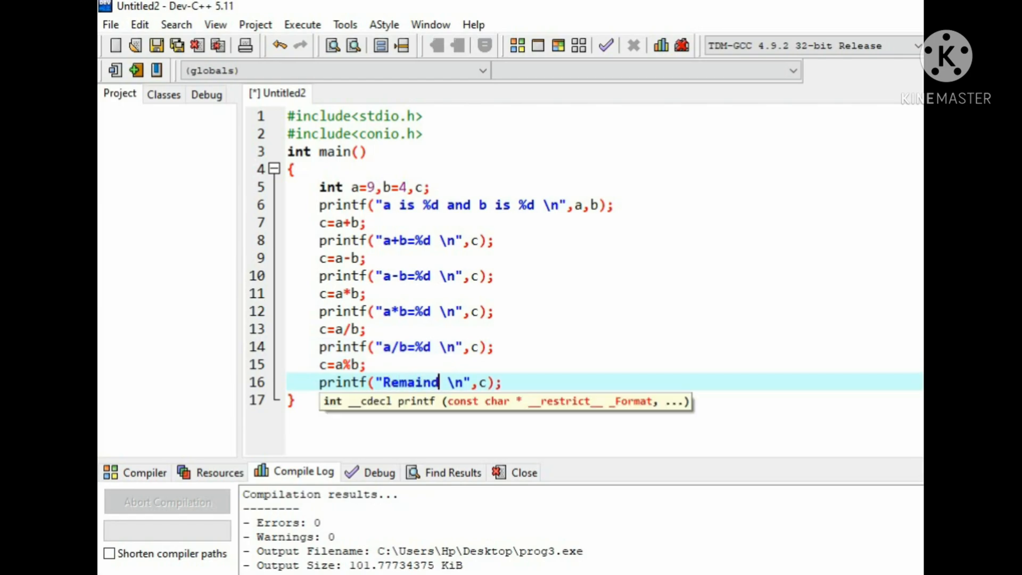
text(er whr)
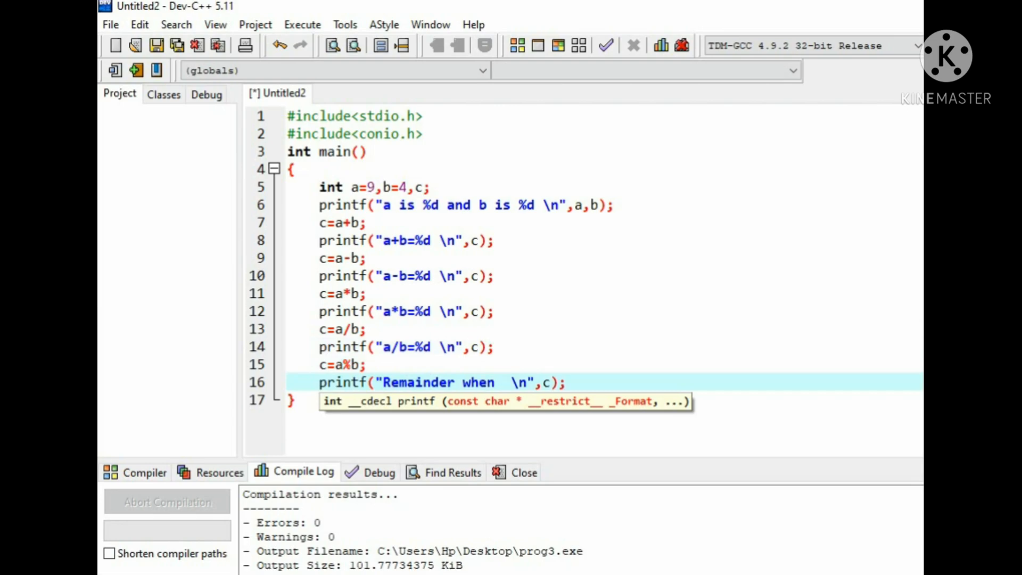
text(a divid)
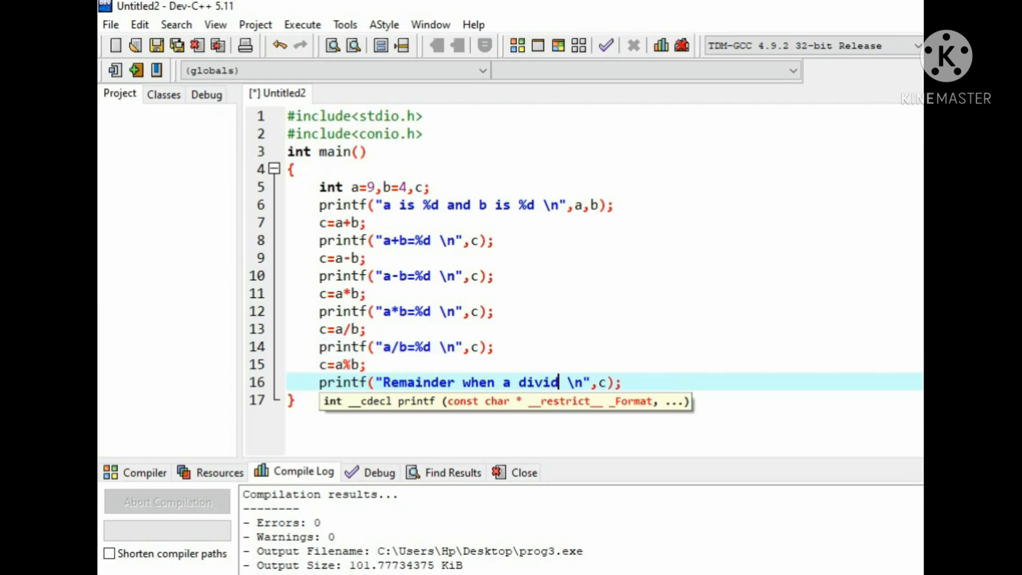
text(ed)
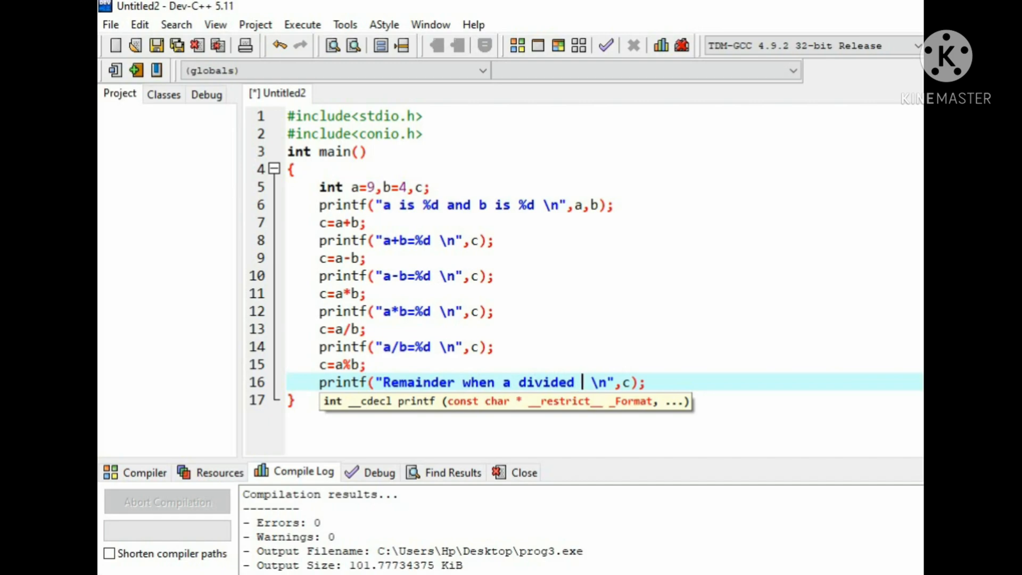
text(by)
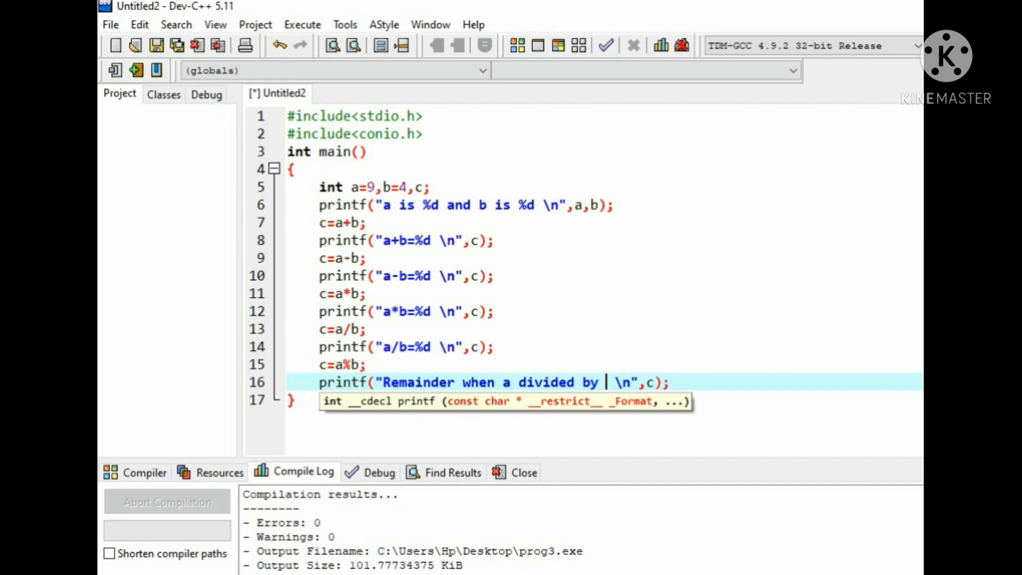
text(b=)
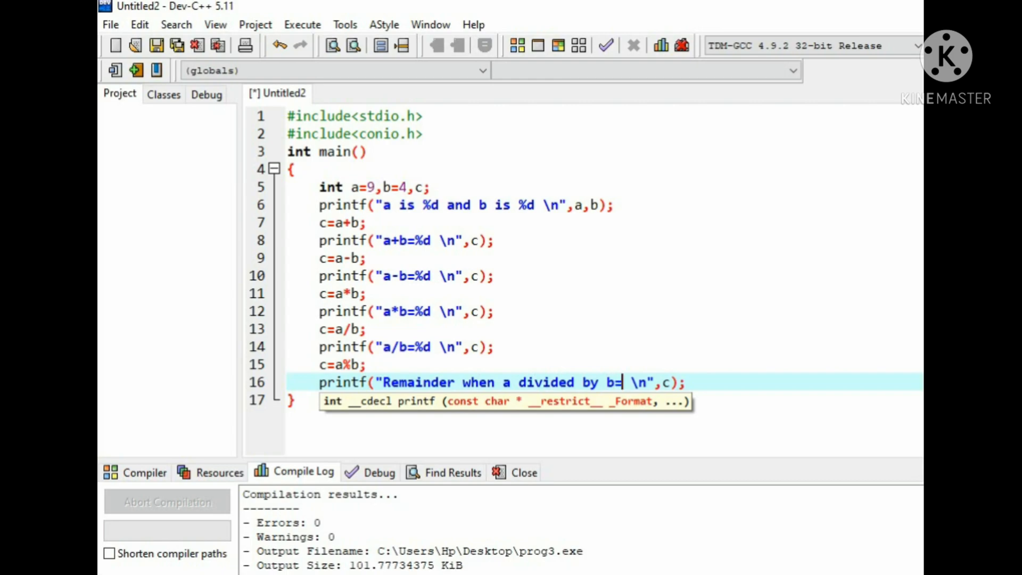
text(%d)
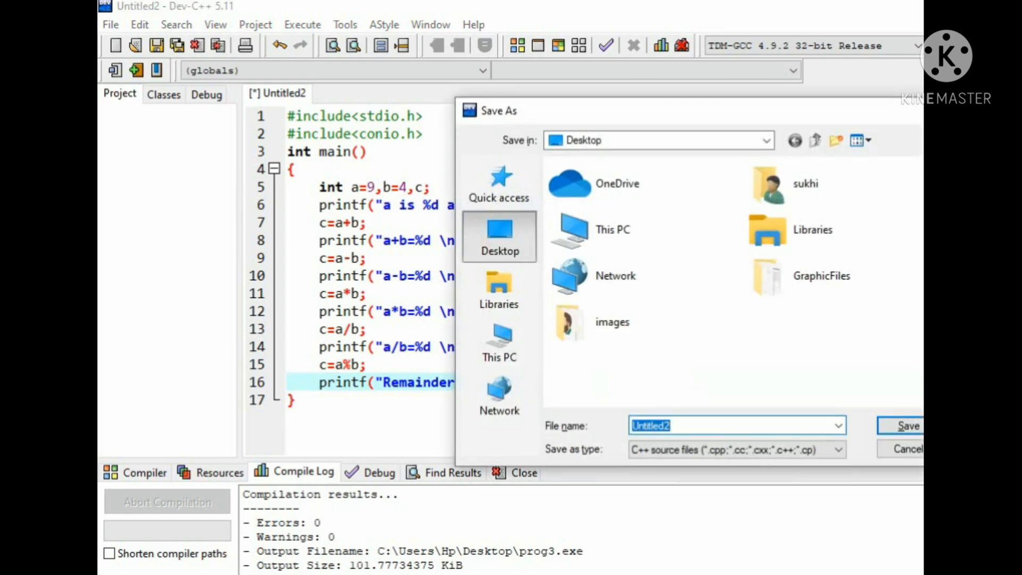
Save as arithmetic.c with All files type, then compile and run it
text(arithmetic.)
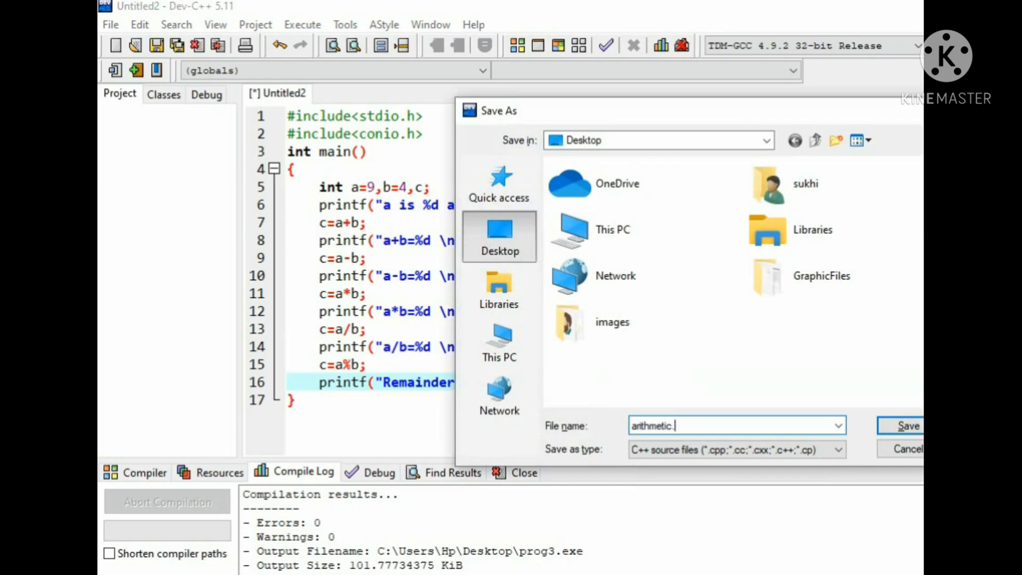
text(c)
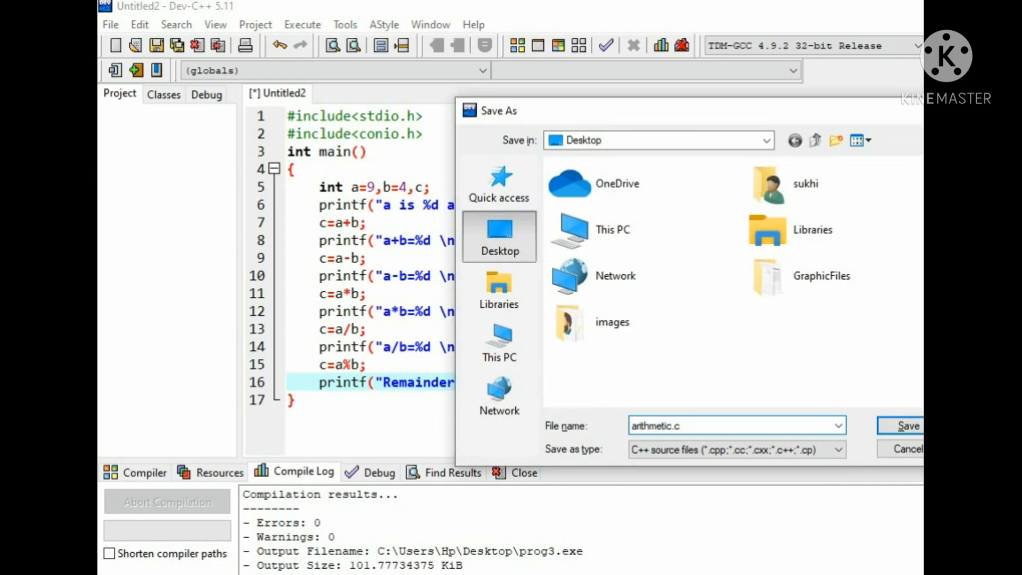
click(737, 450)
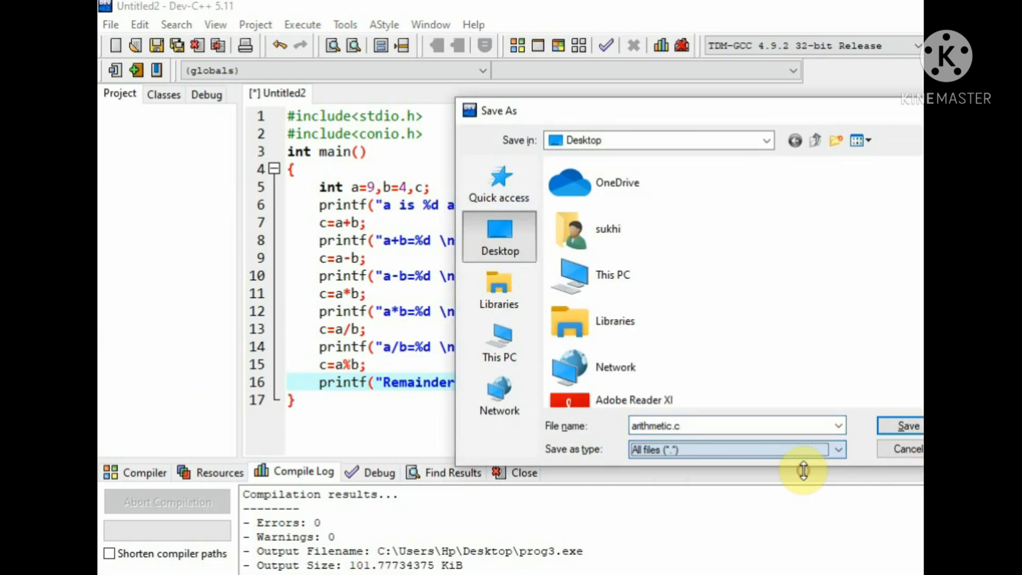
click(909, 425)
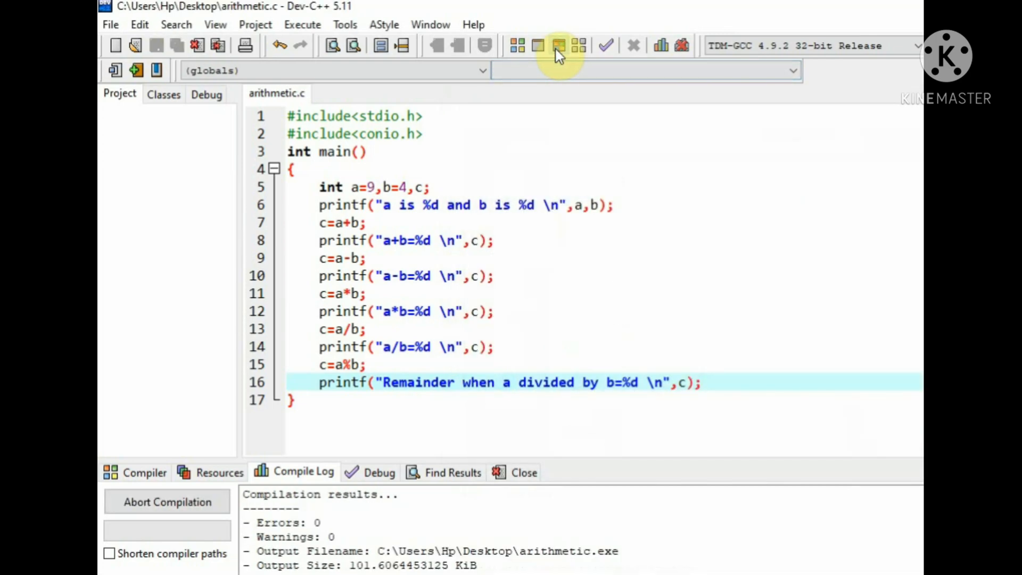
click(558, 45)
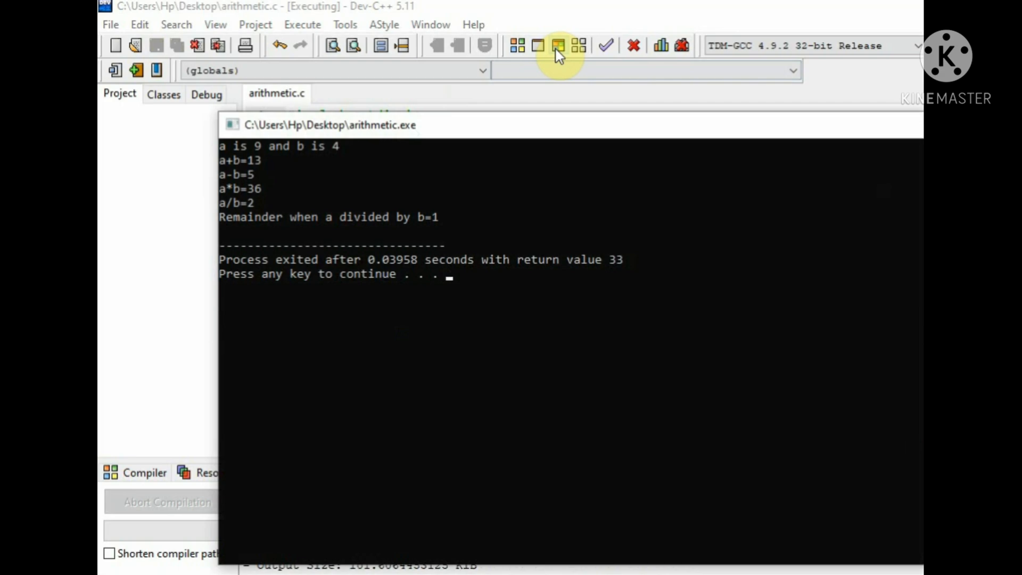